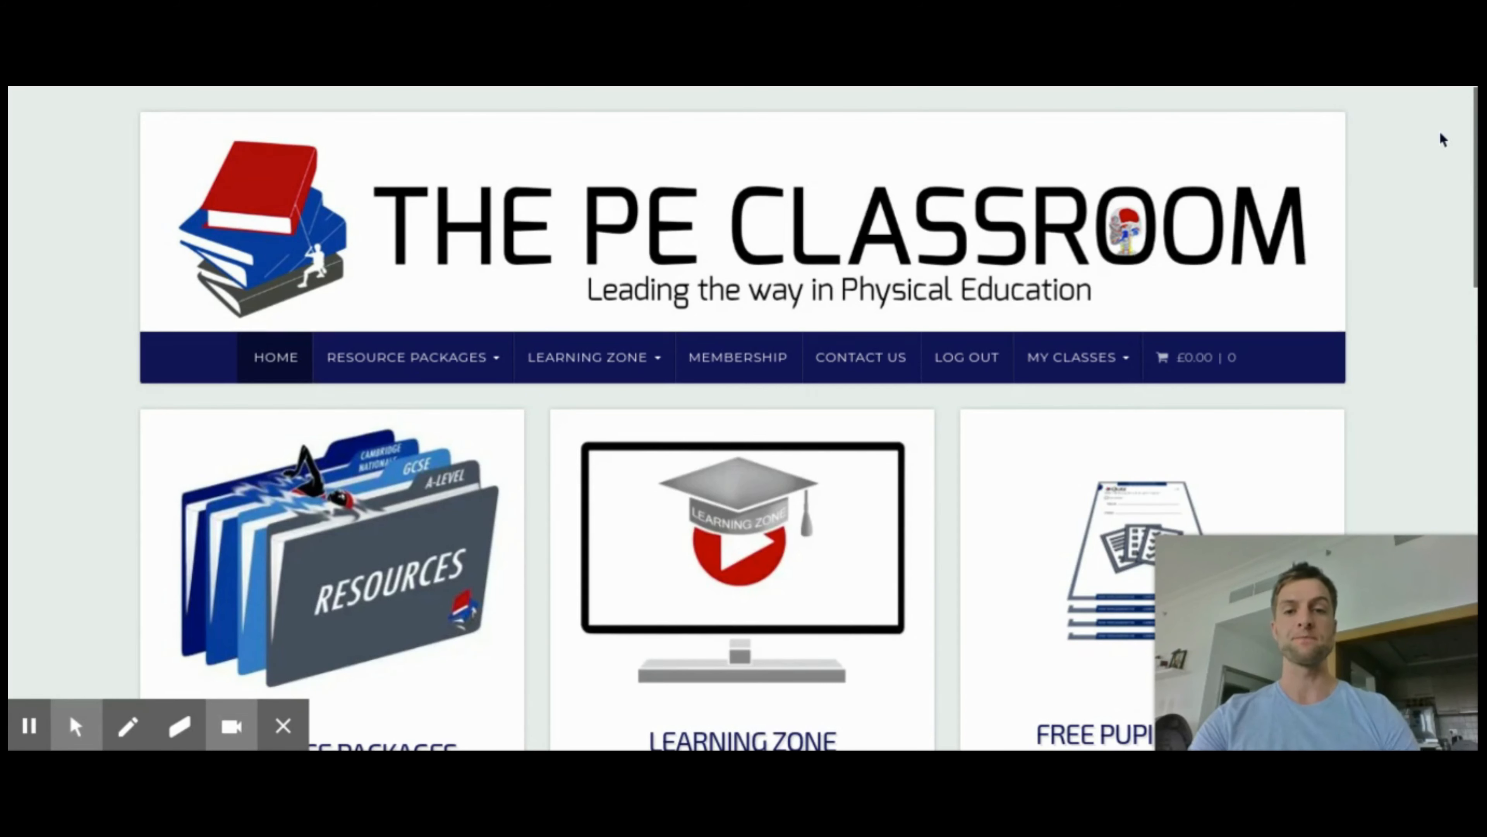
# - From the Learning Zone menu choose GCSE PE – AQA and expand The Muscular System unit's lessons
pyautogui.click(588, 356)
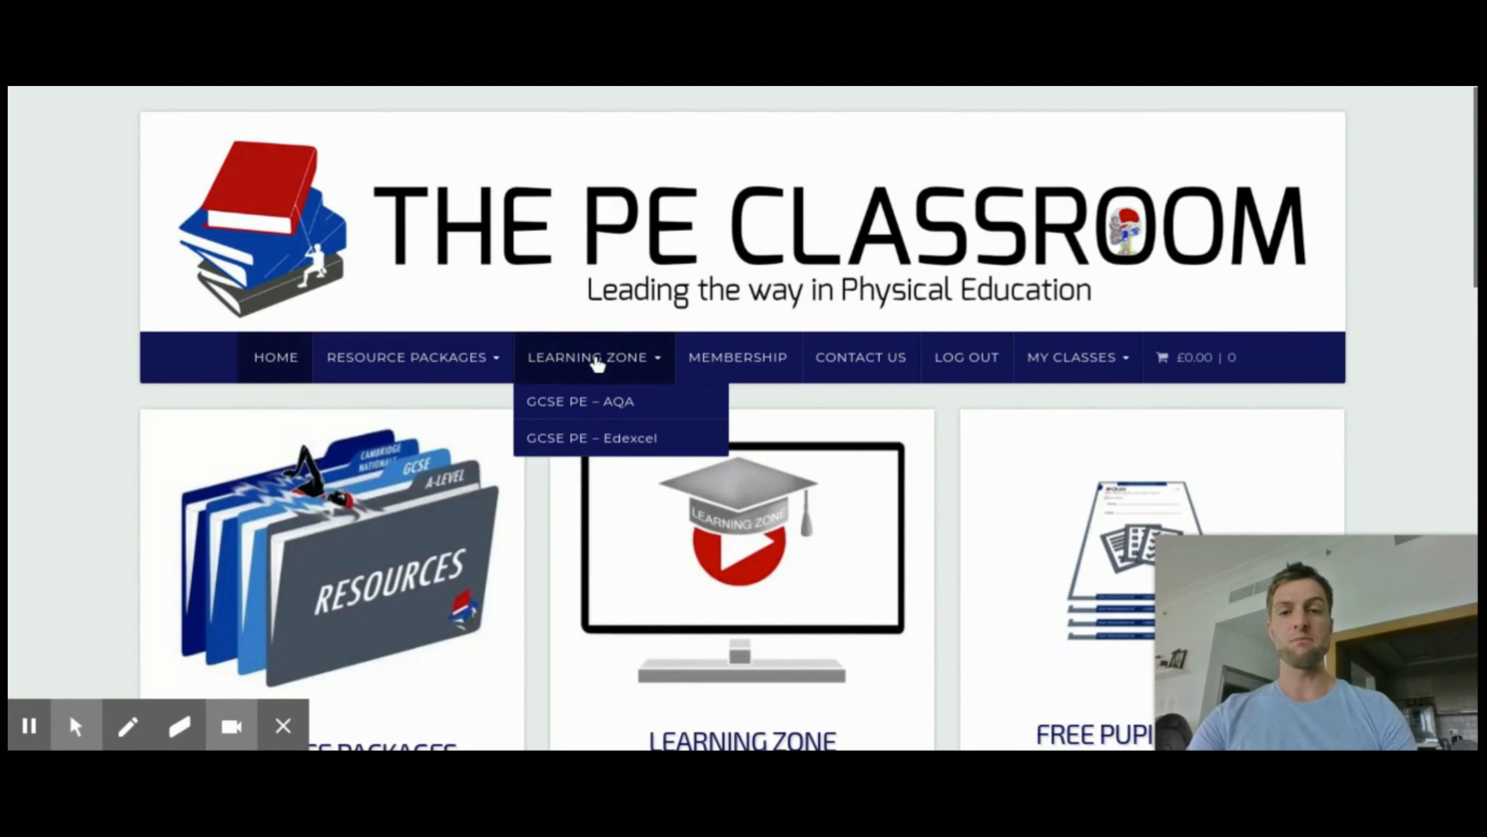
pyautogui.moveTo(633, 413)
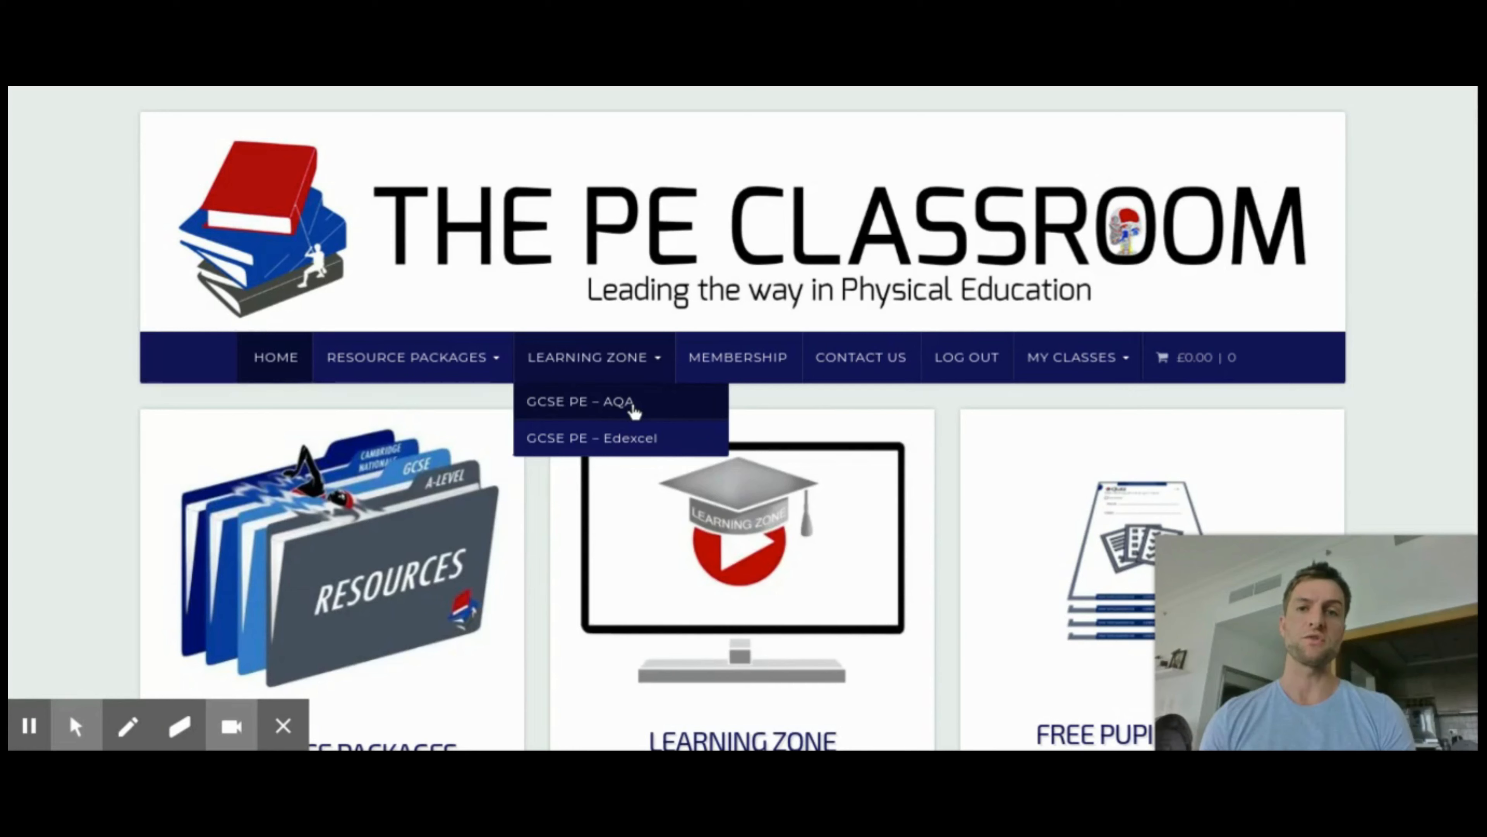
pyautogui.click(579, 400)
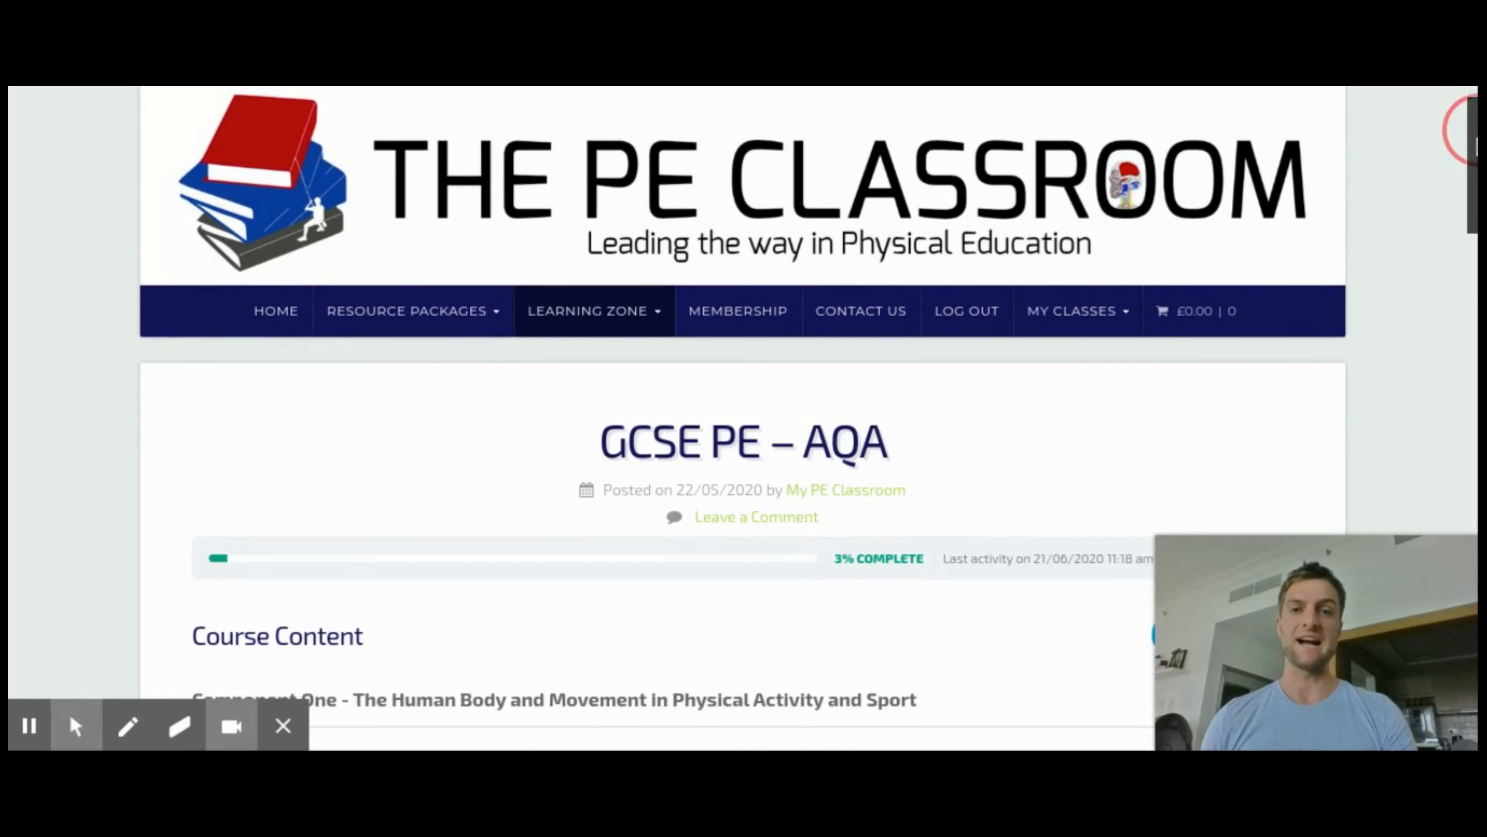
pyautogui.scroll(-3)
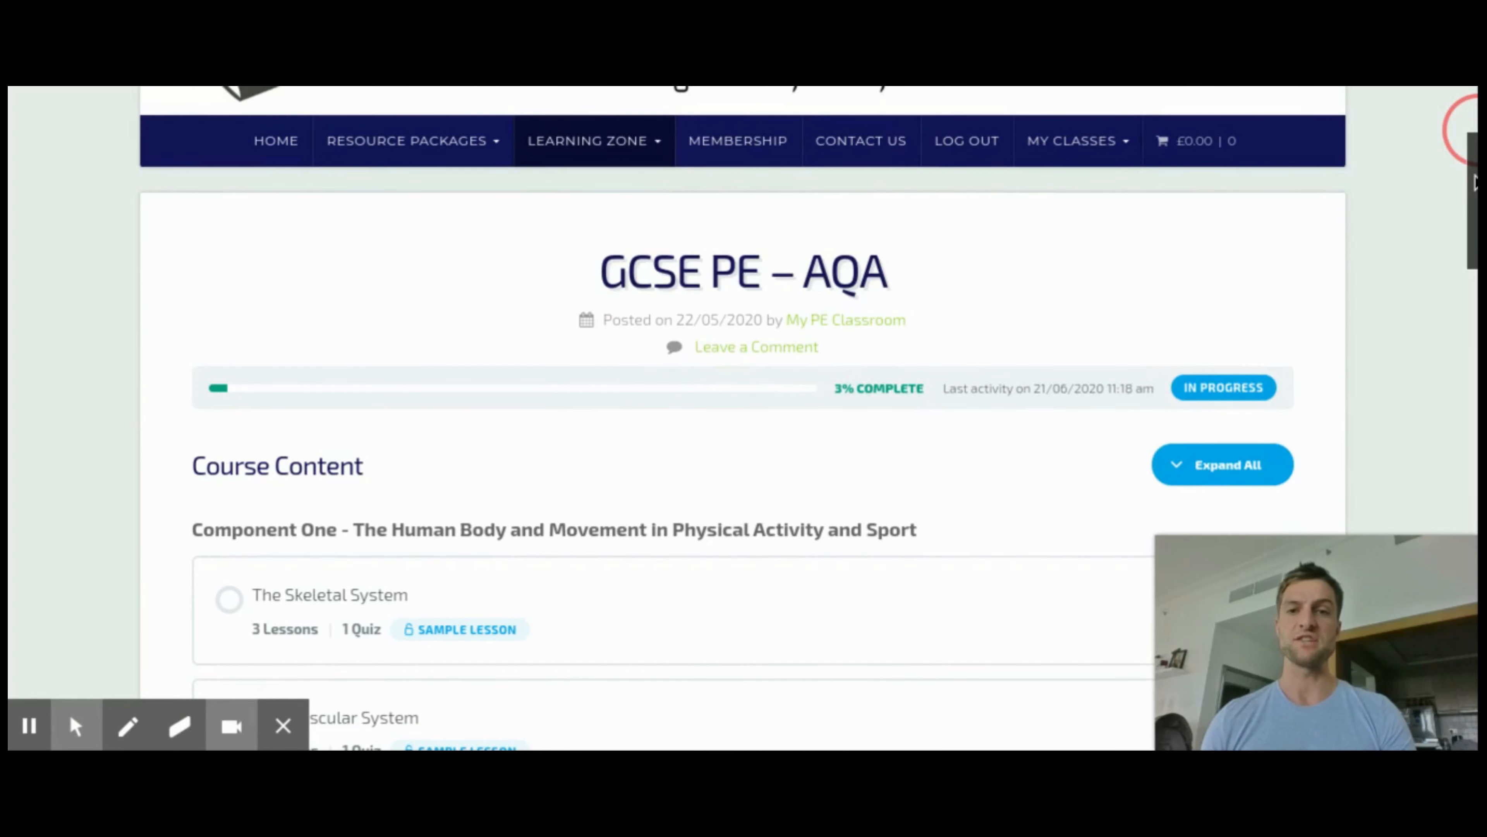
pyautogui.scroll(-3)
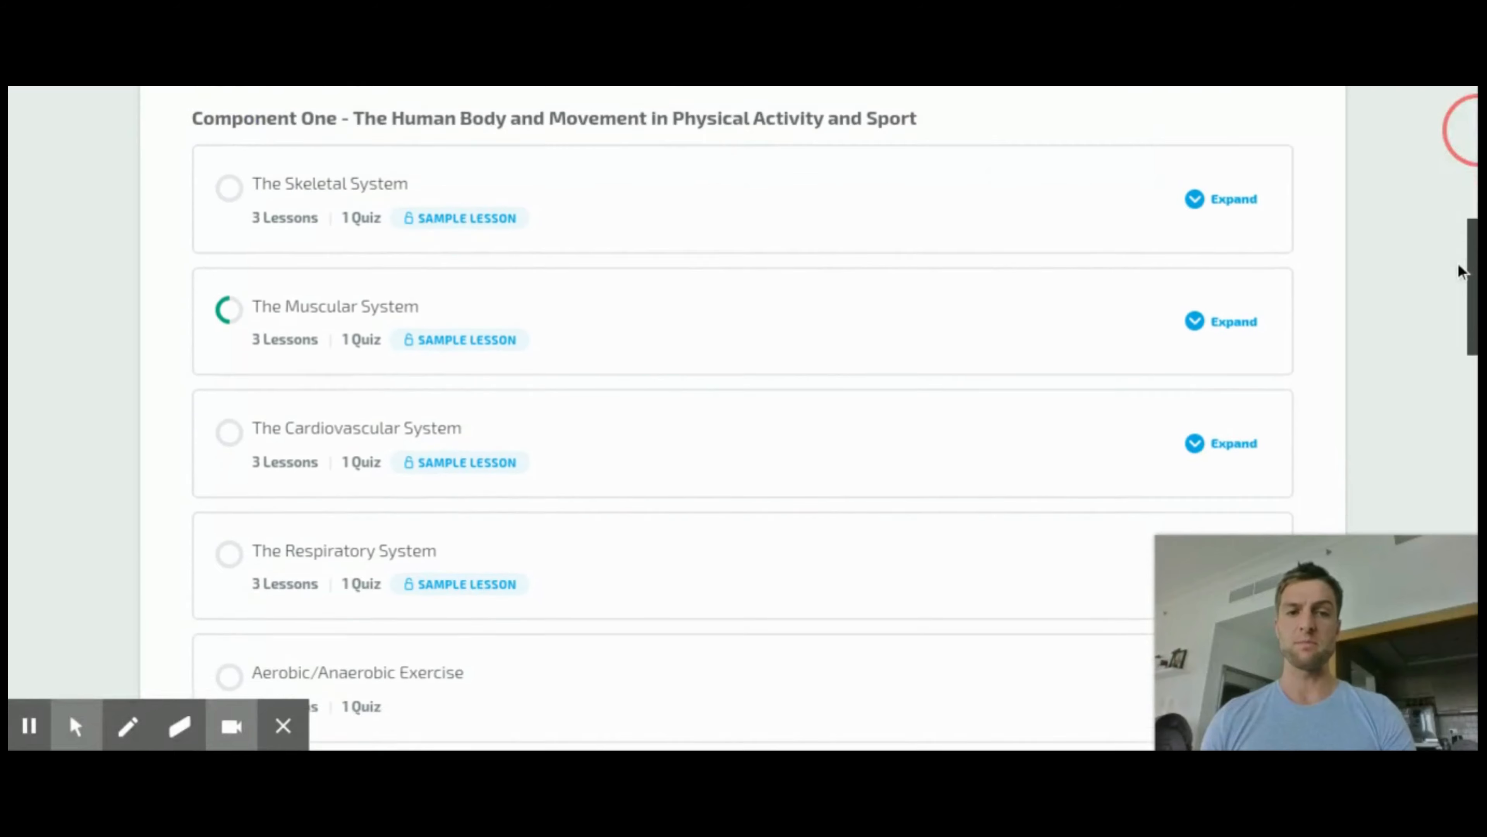
pyautogui.click(1233, 321)
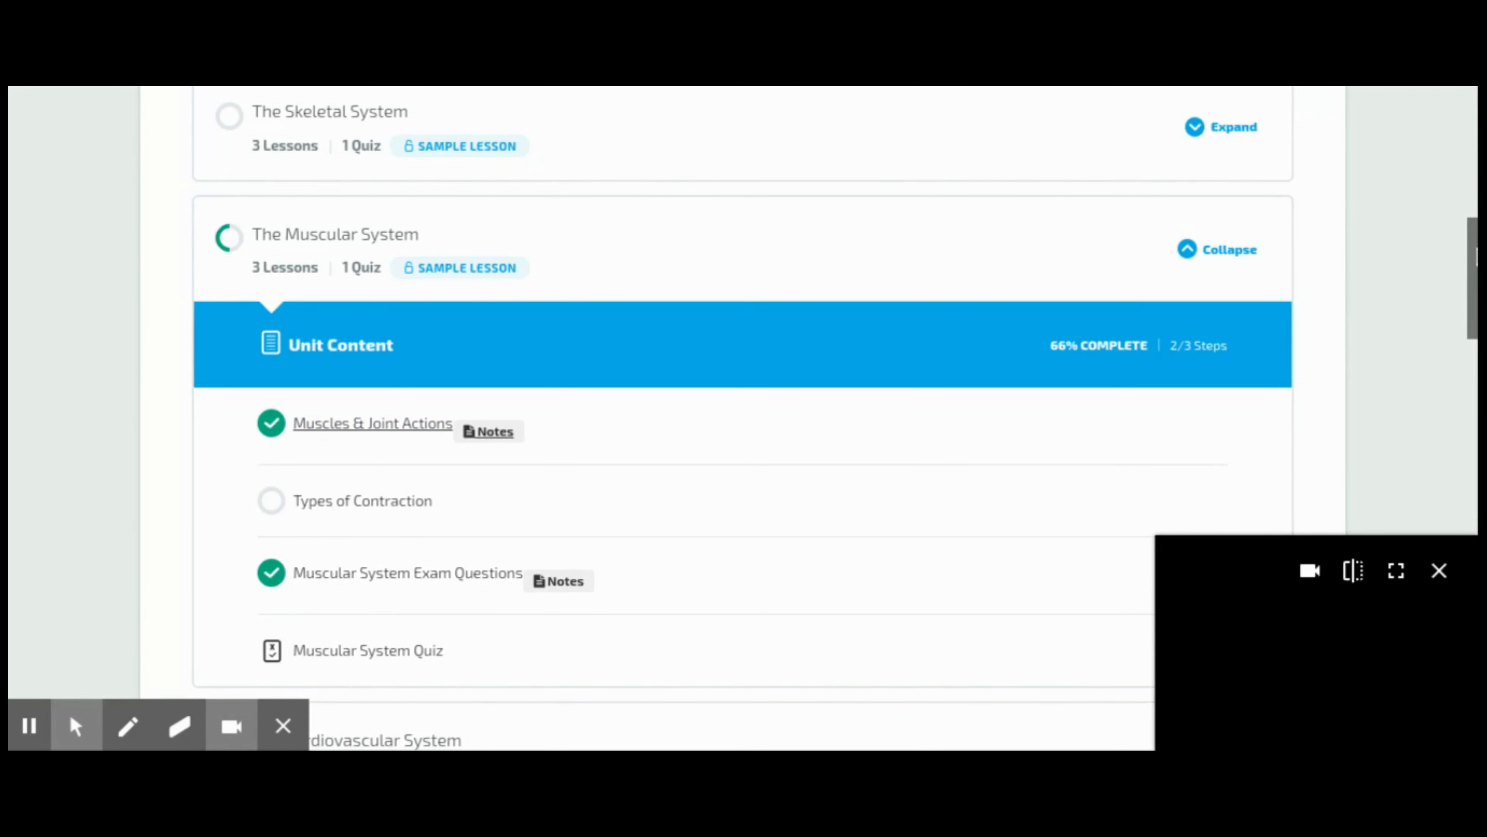
# - Open the Muscles & Joint Actions lesson and scroll through its muscle diagram and joint-action table
pyautogui.click(371, 422)
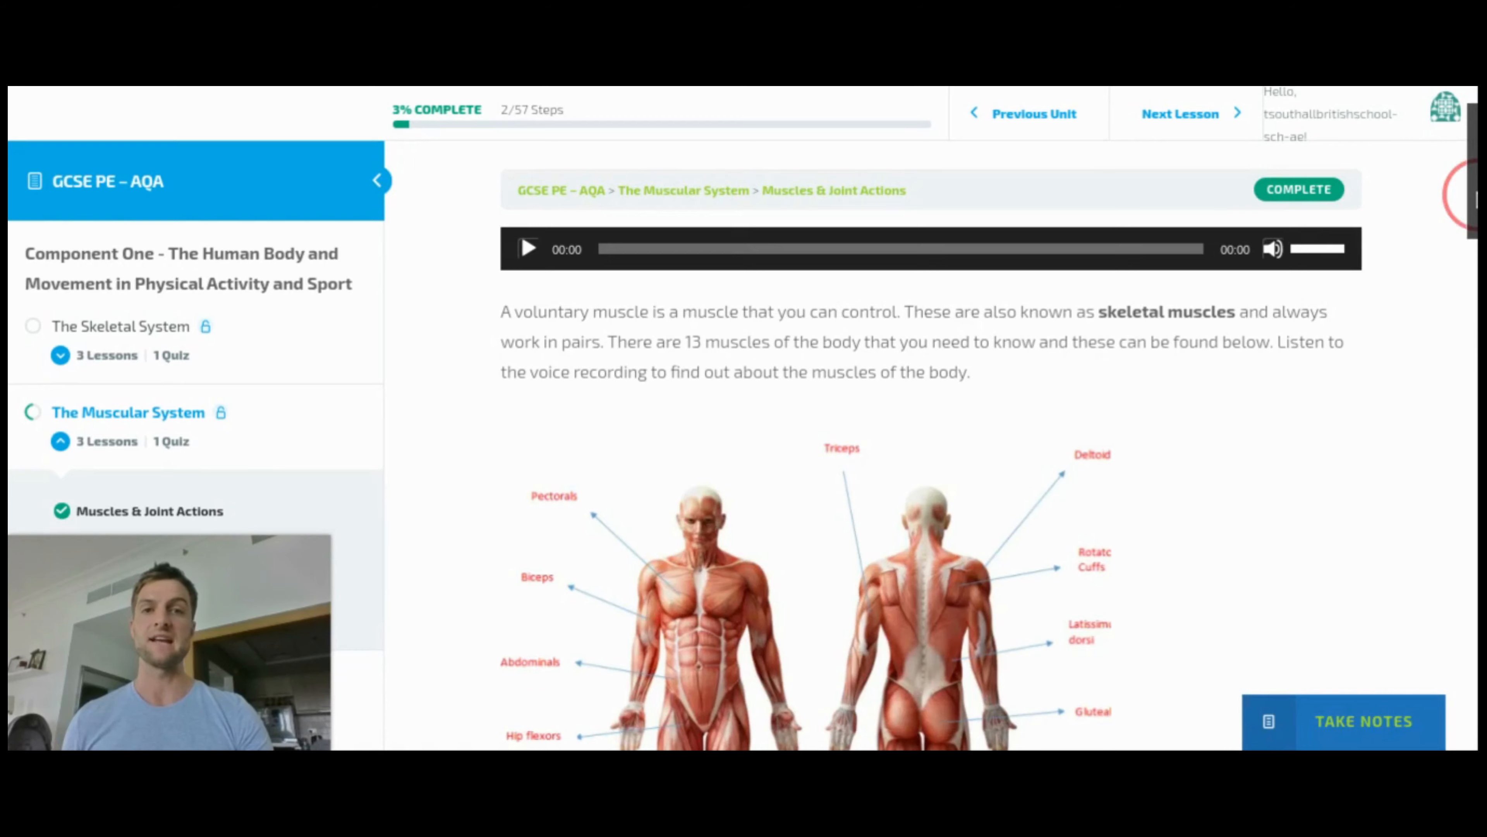
pyautogui.scroll(-3)
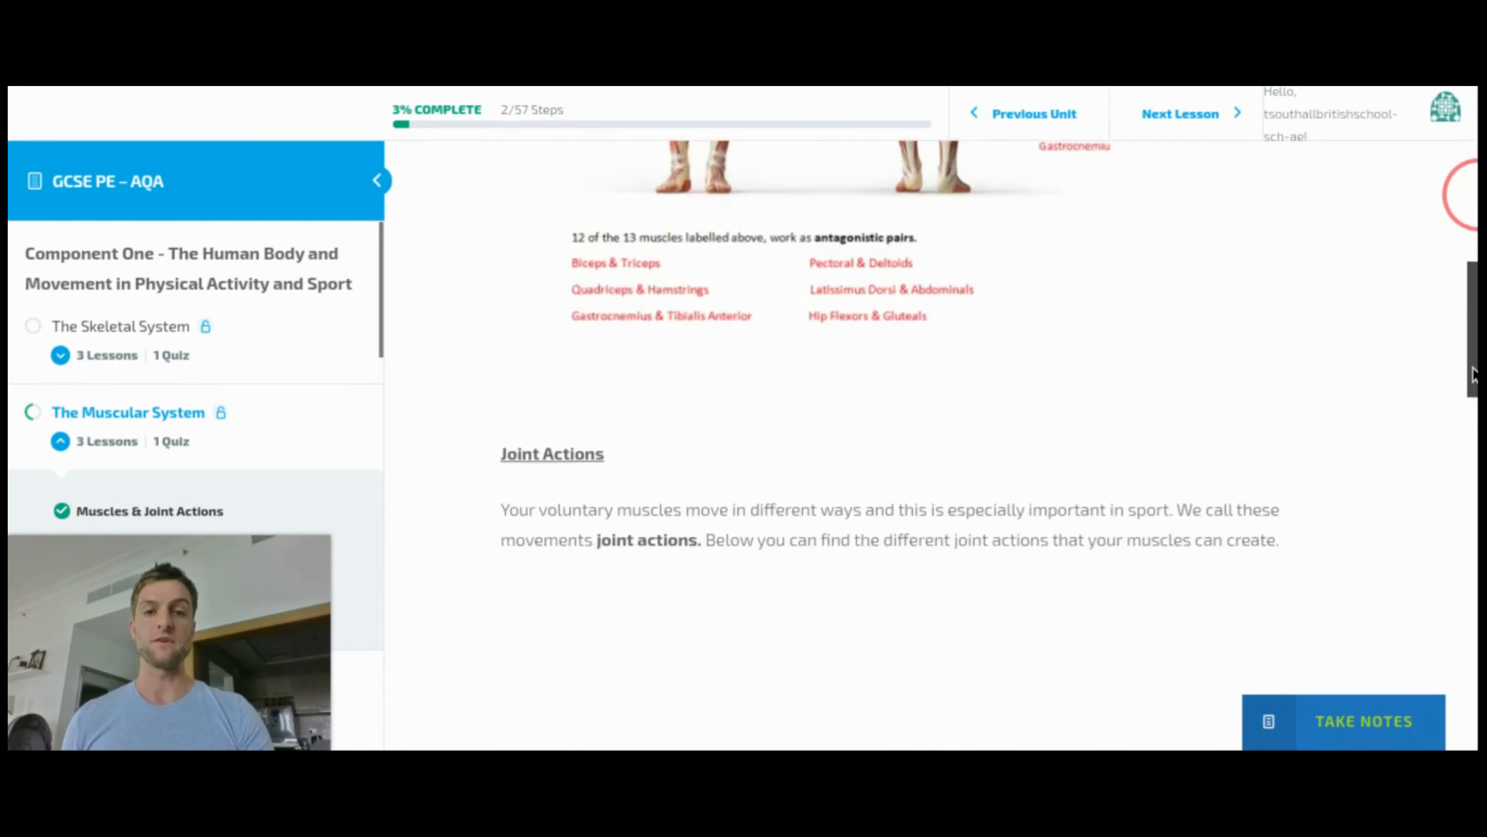
pyautogui.scroll(-3)
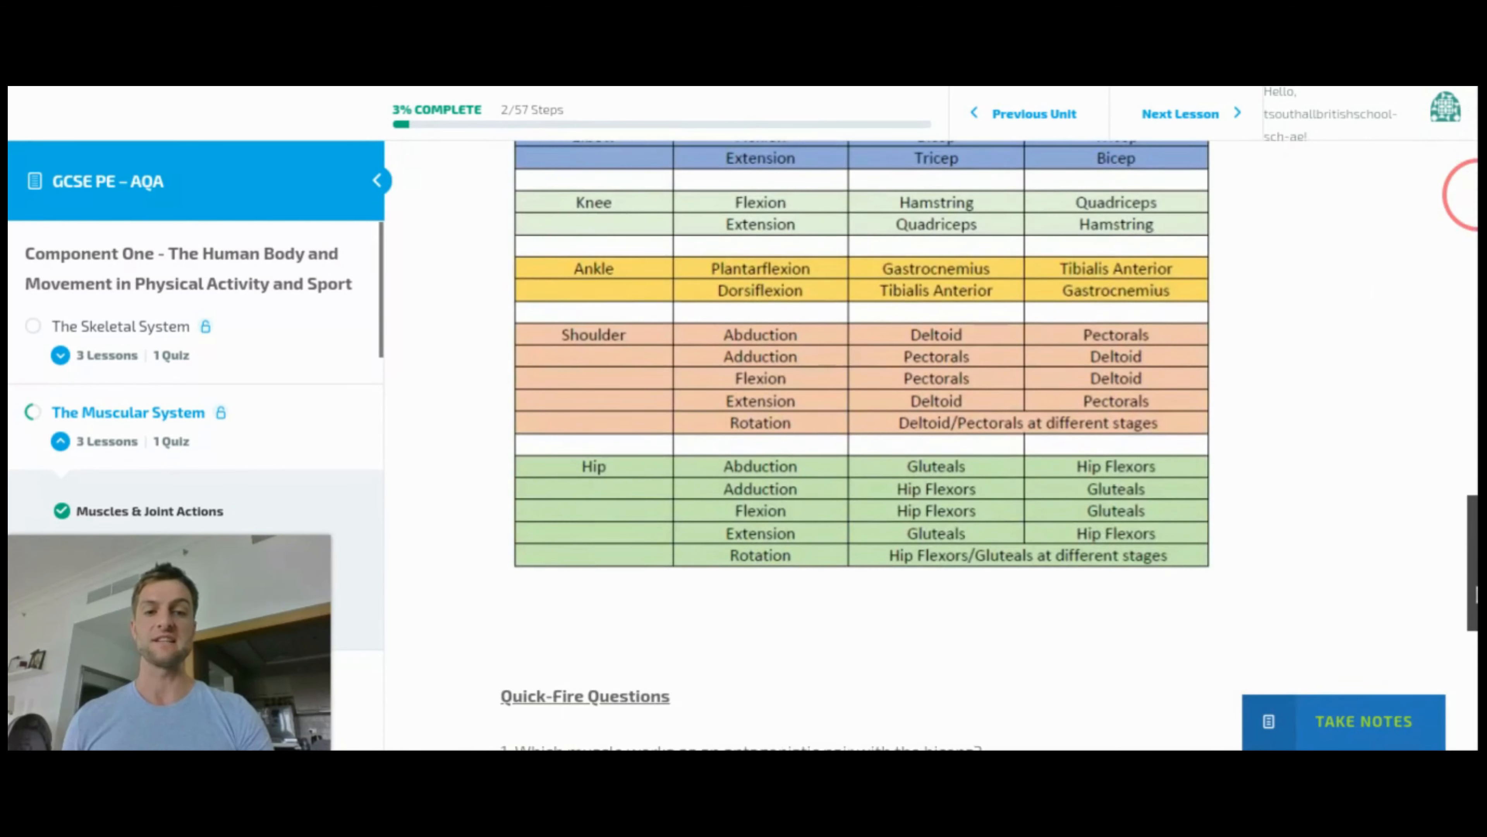
pyautogui.scroll(-3)
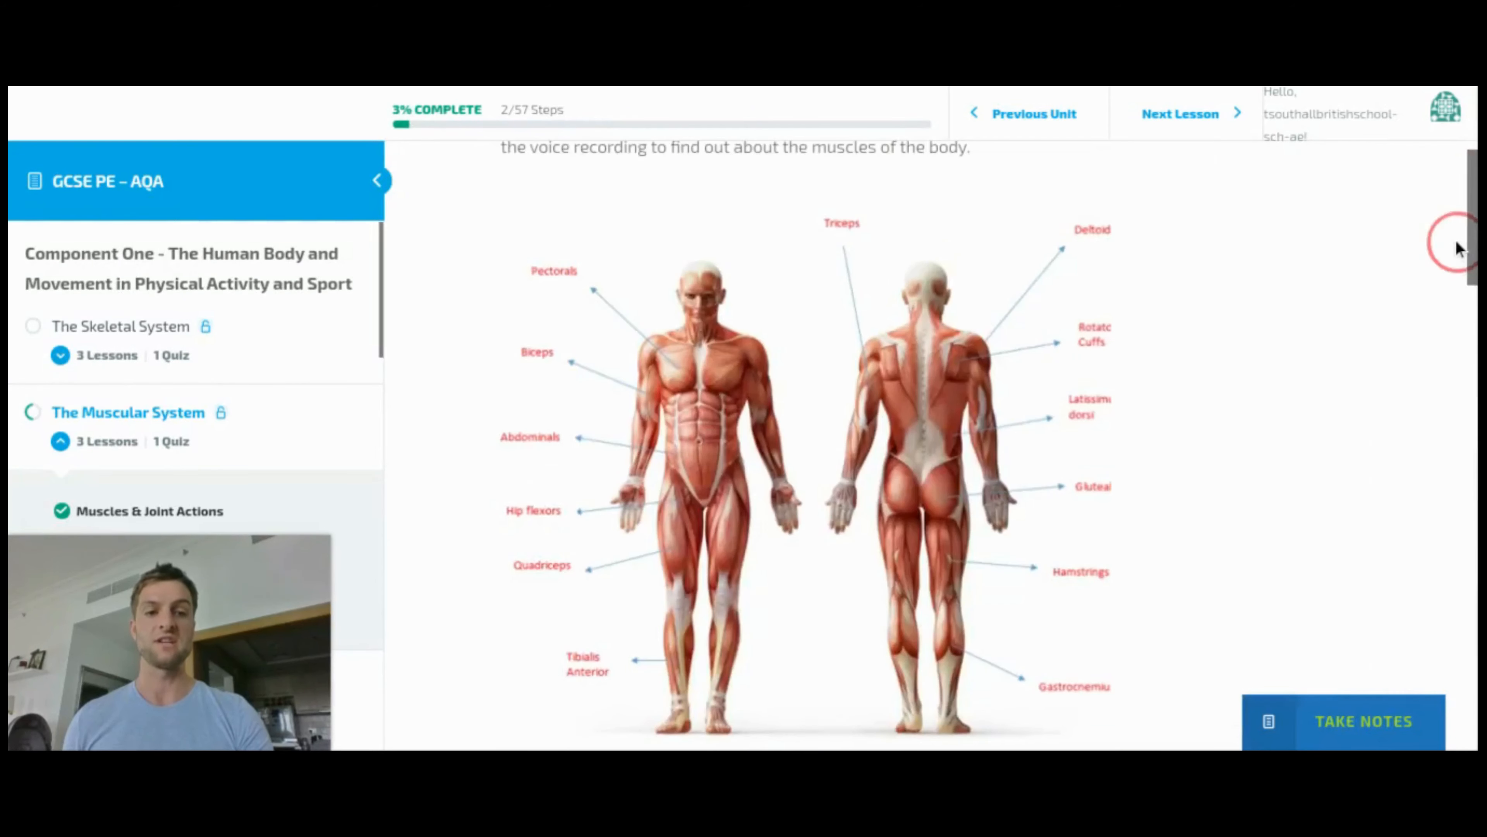
pyautogui.click(1363, 720)
pyautogui.write('jvjhgj')
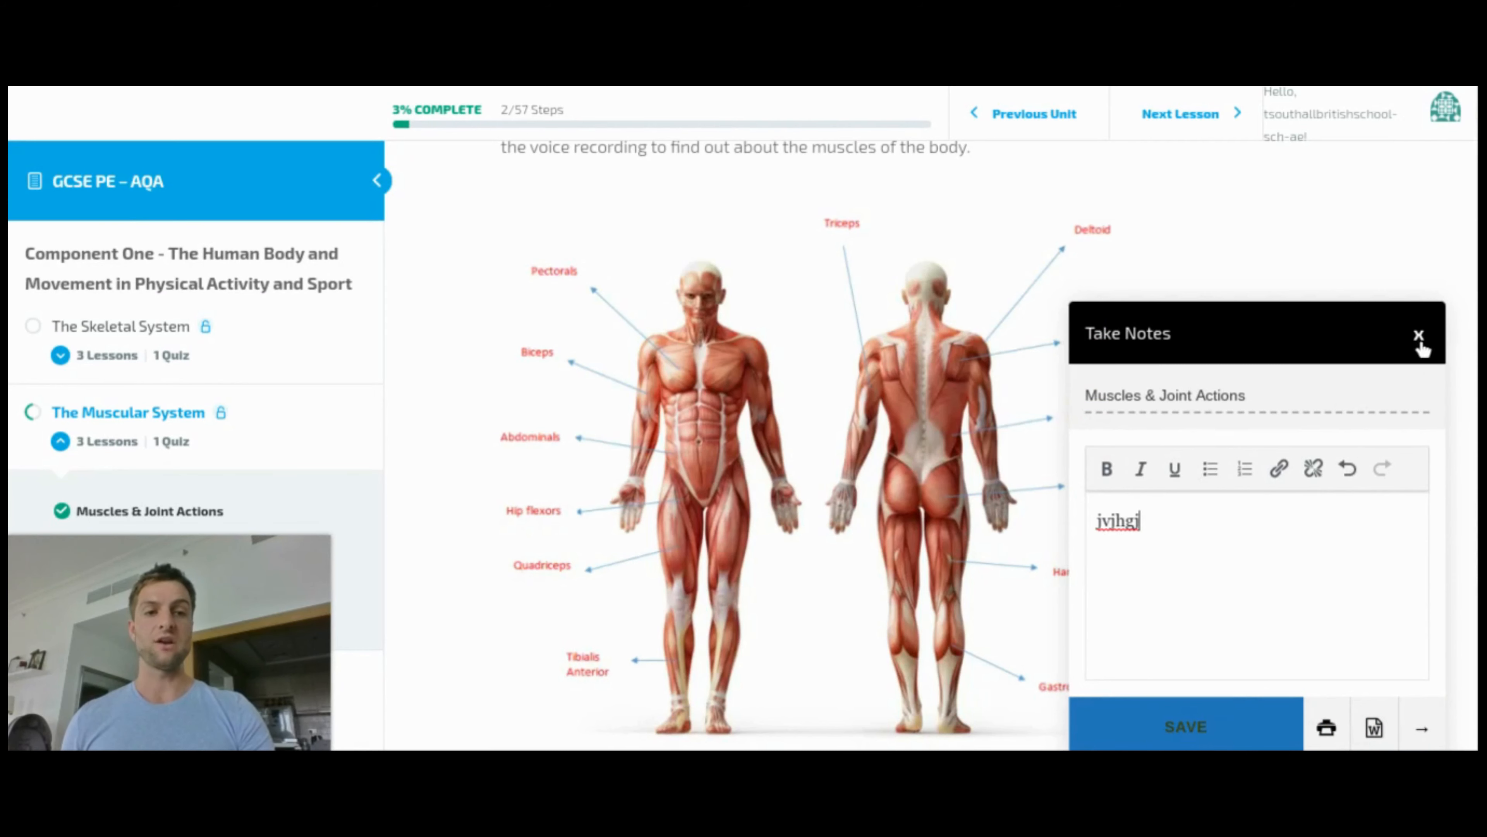
pyautogui.click(1419, 334)
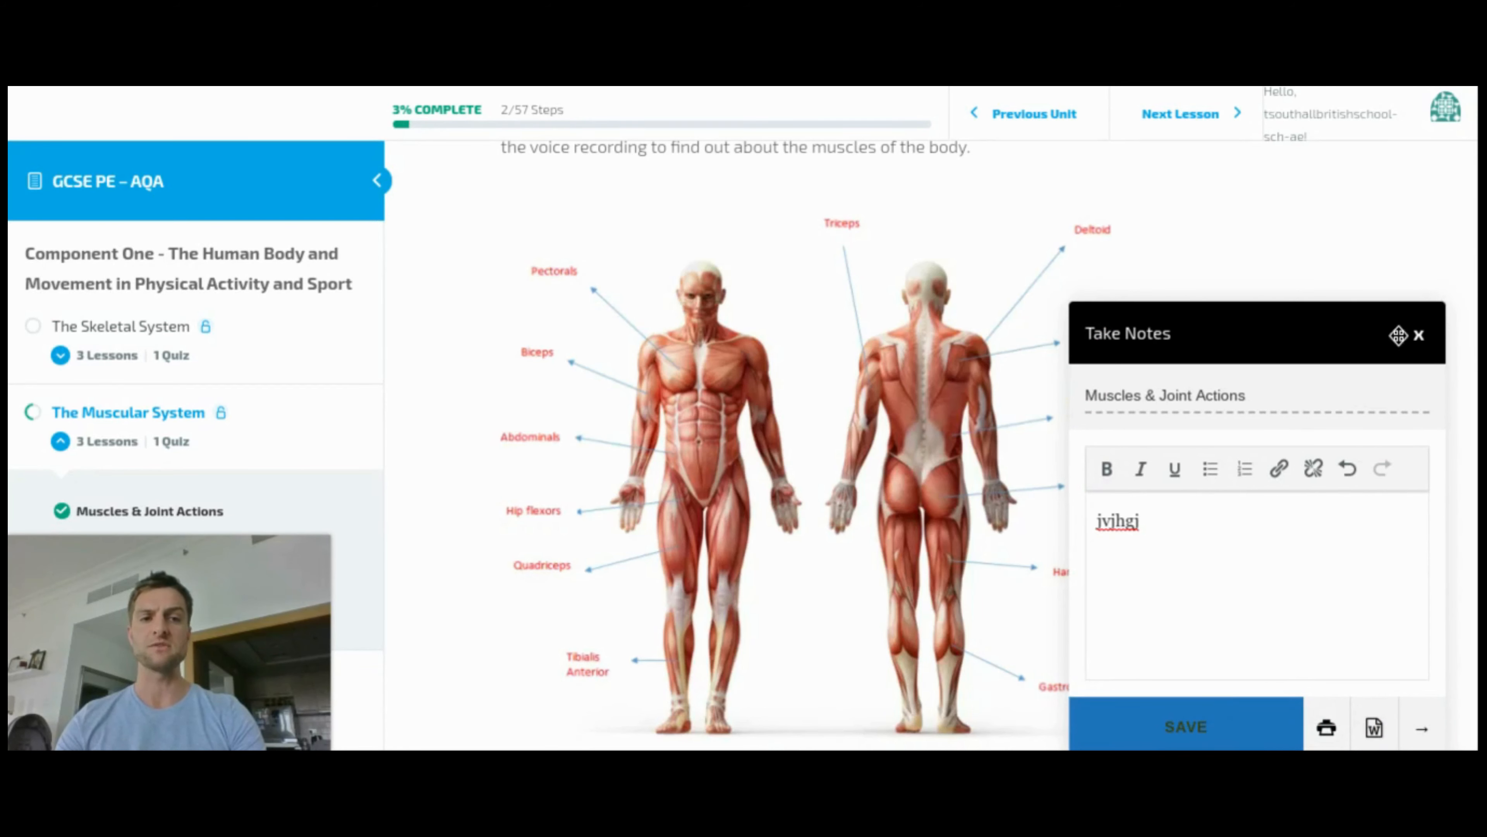
pyautogui.click(1419, 334)
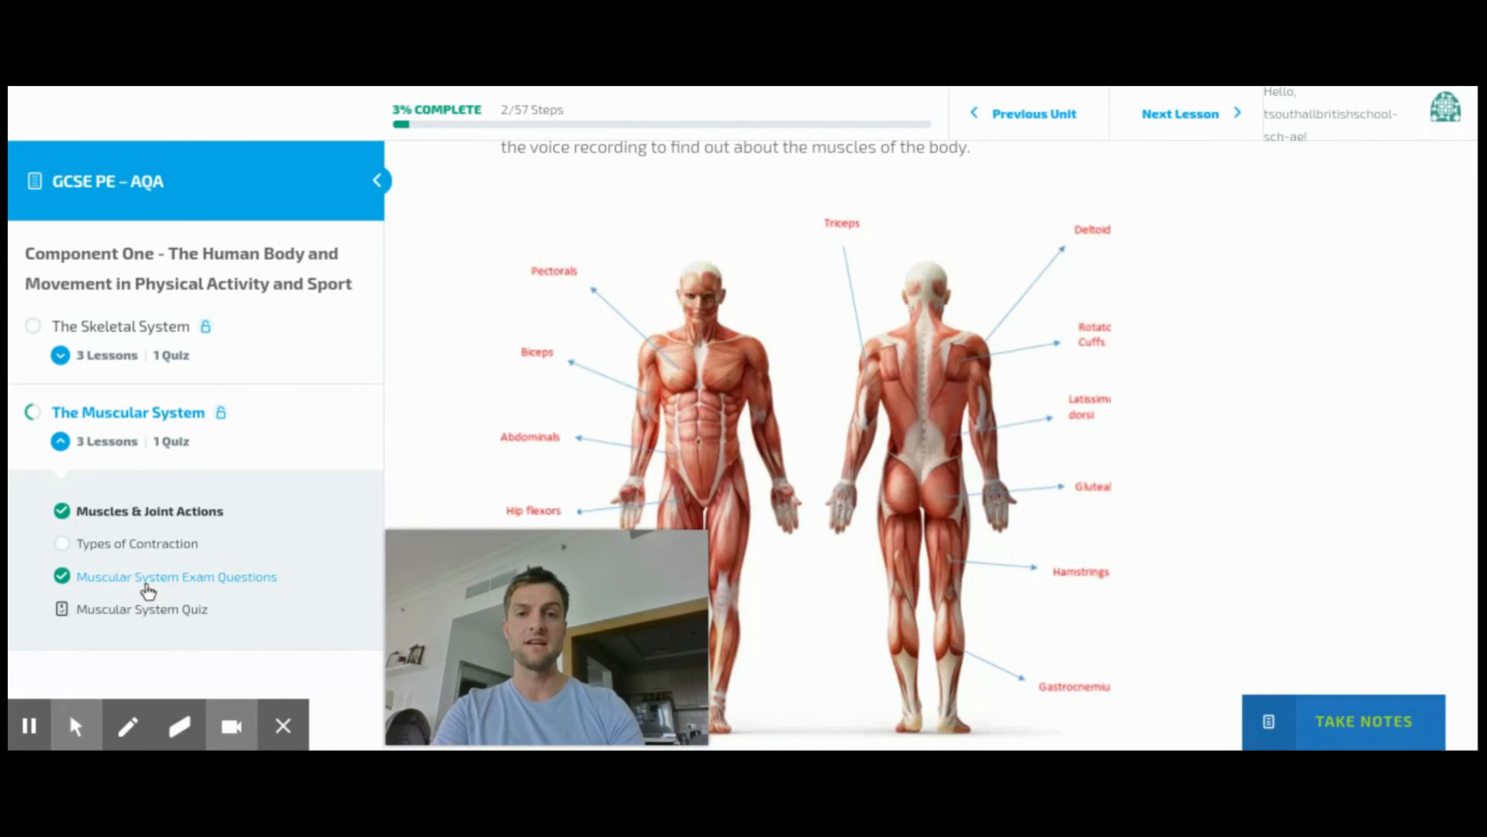
pyautogui.moveTo(405, 455)
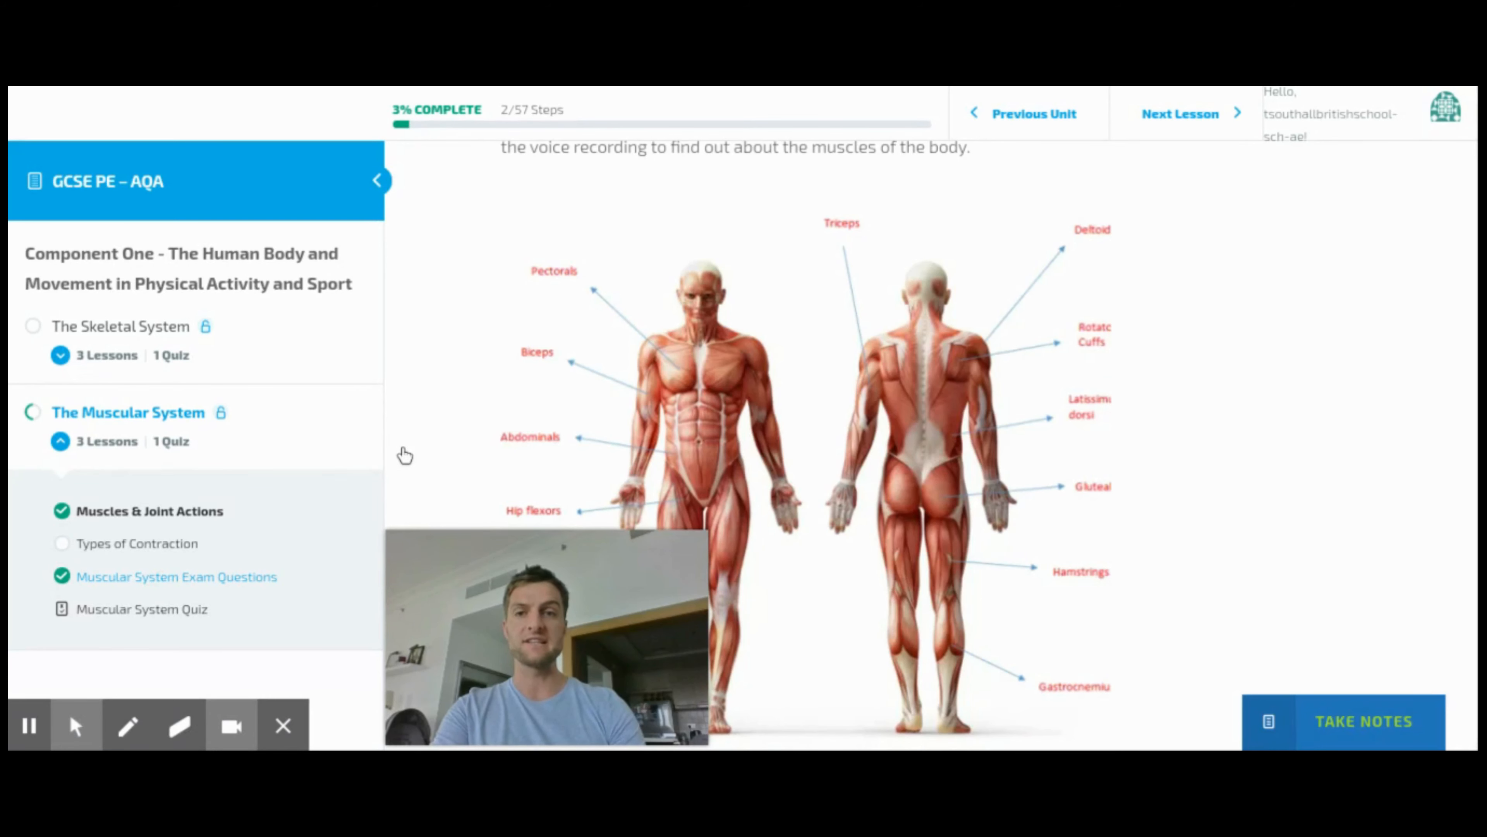
pyautogui.moveTo(425, 452)
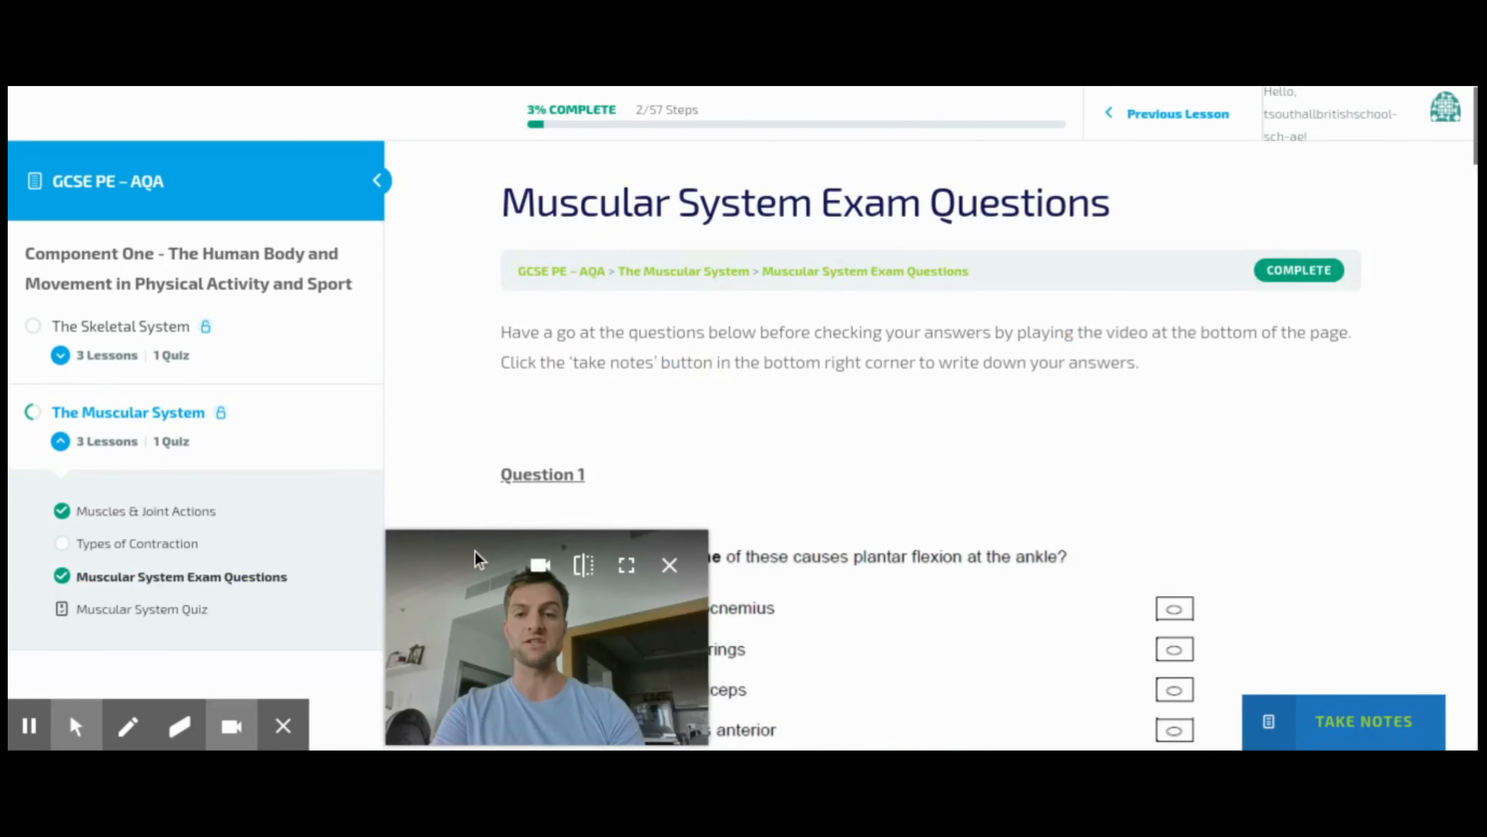
pyautogui.moveTo(508, 614)
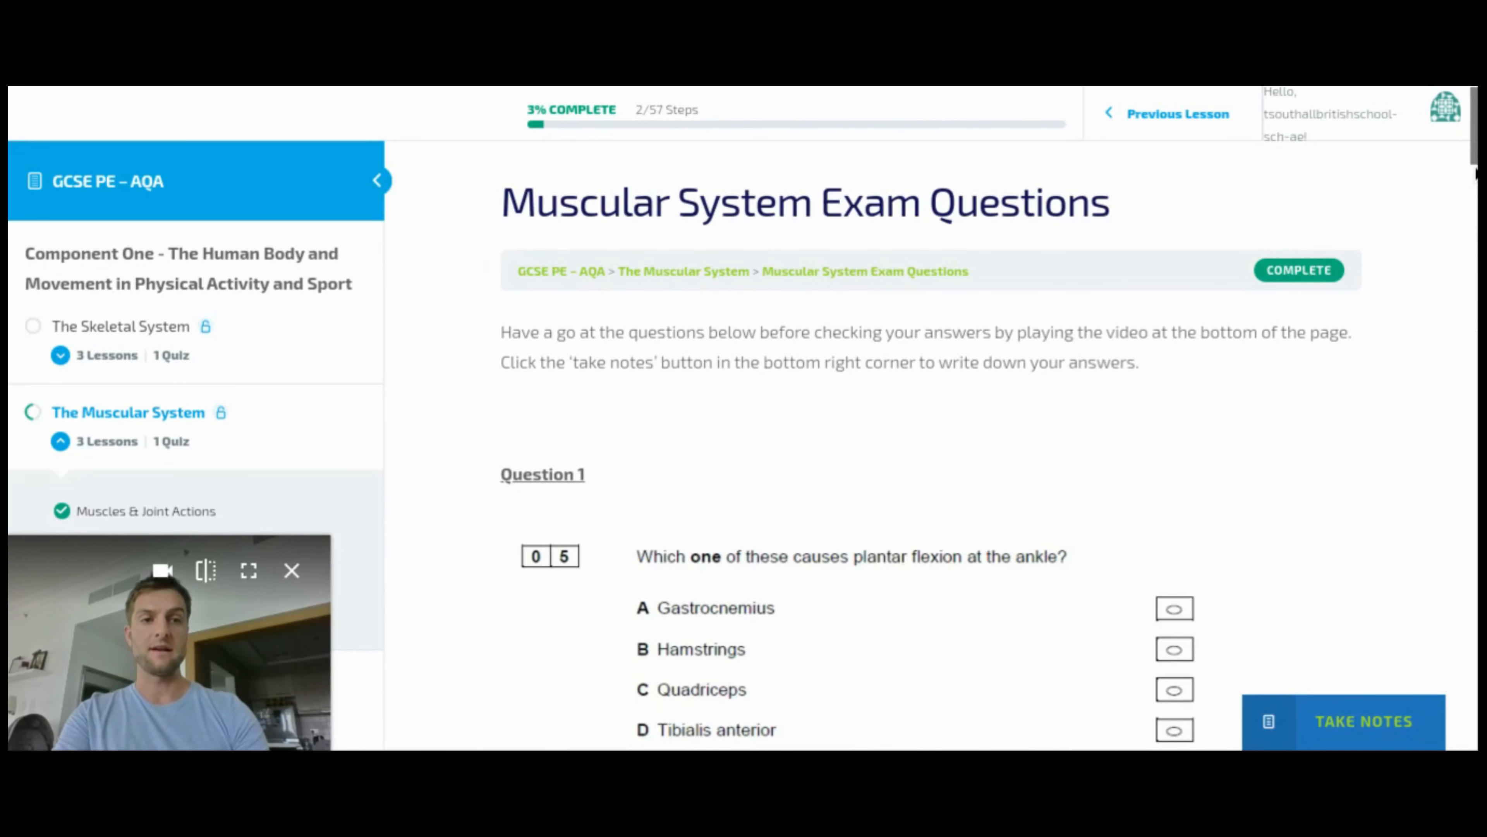
# - Scroll through the Muscular System exam questions on plantar flexion and hinge joints to the answers video
pyautogui.scroll(-3)
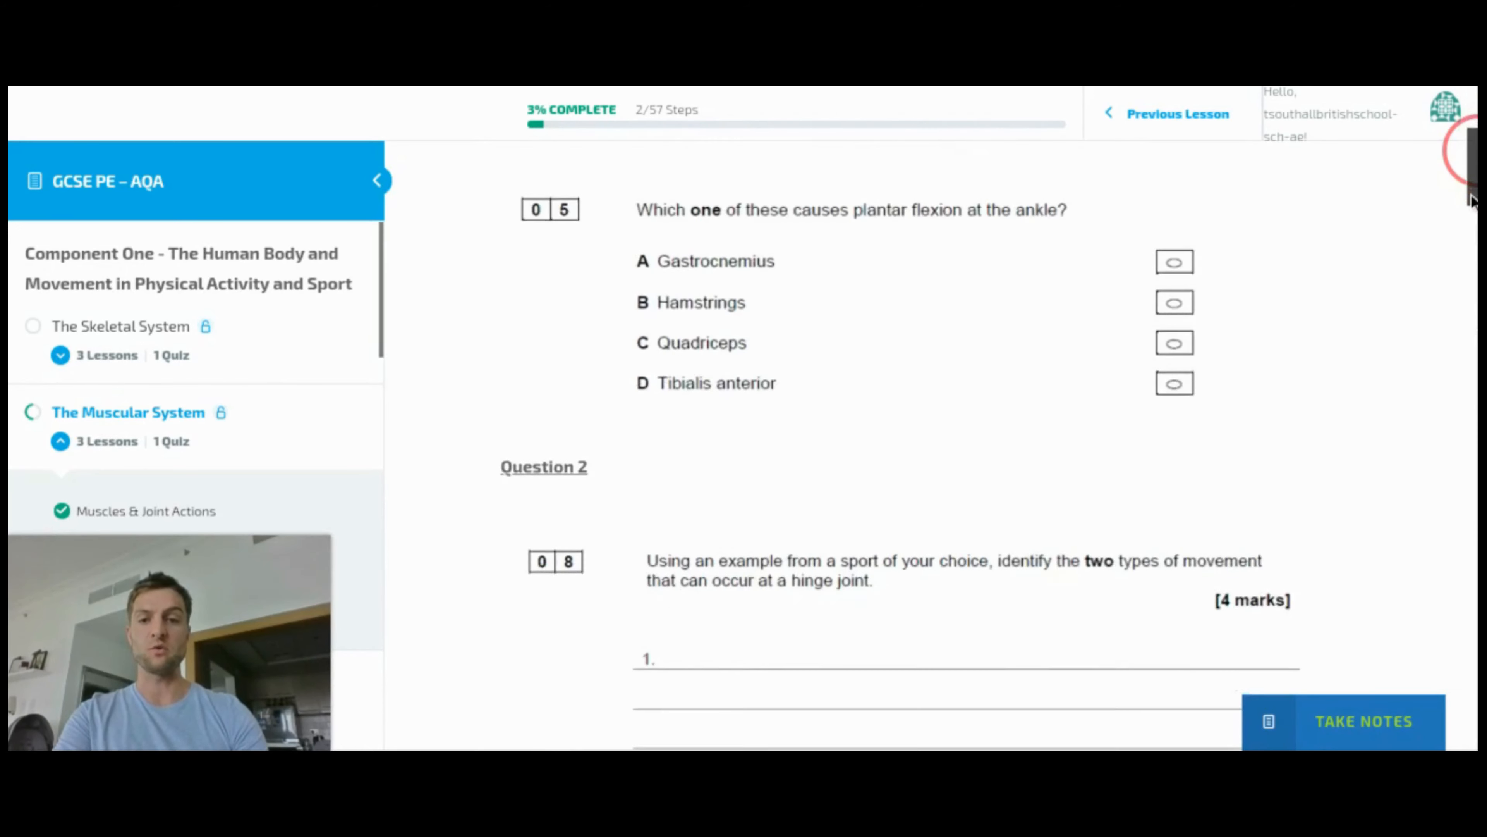
pyautogui.scroll(-3)
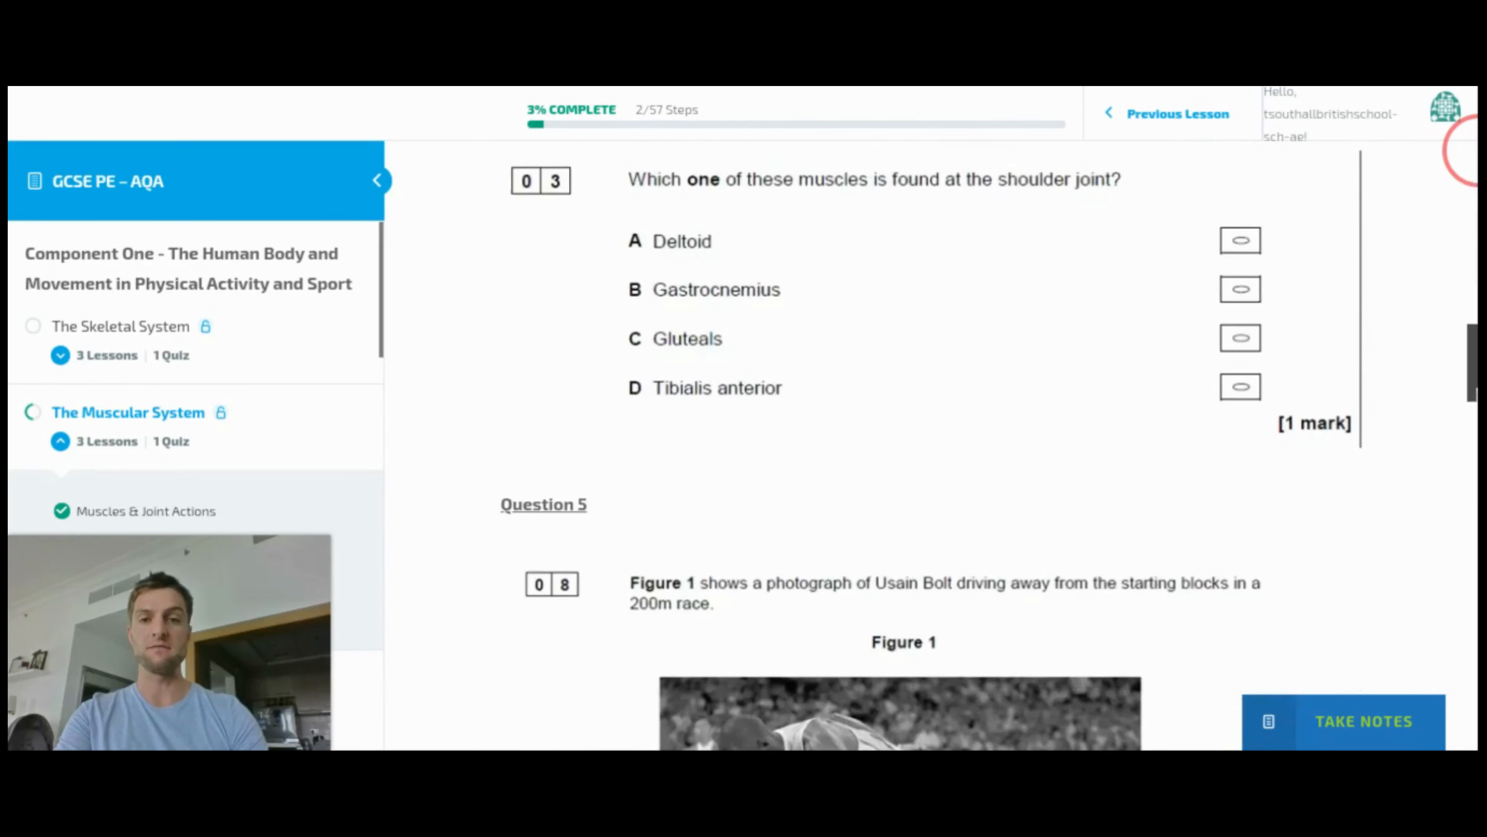
pyautogui.scroll(-3)
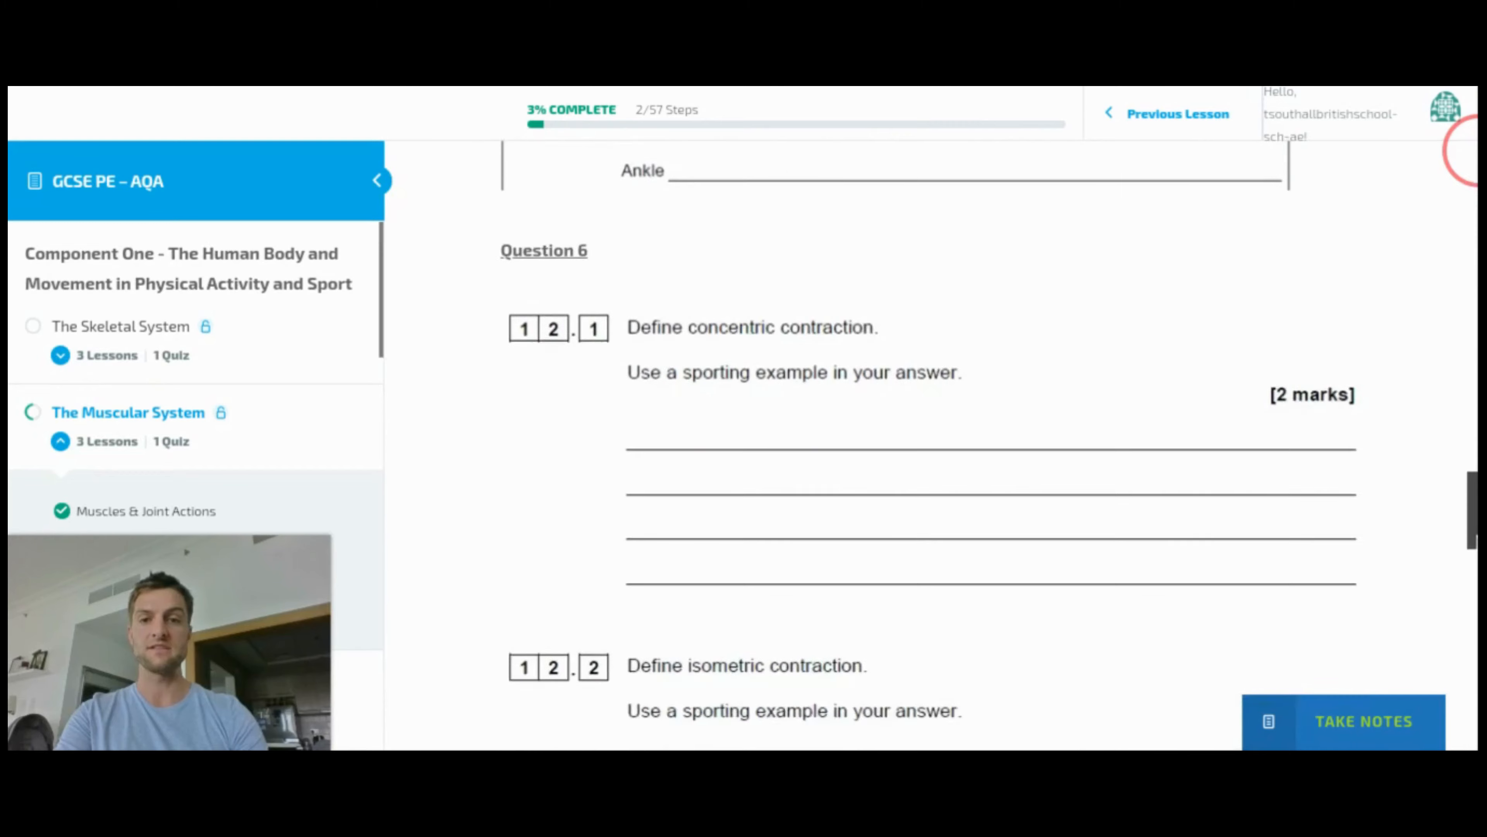
pyautogui.scroll(-3)
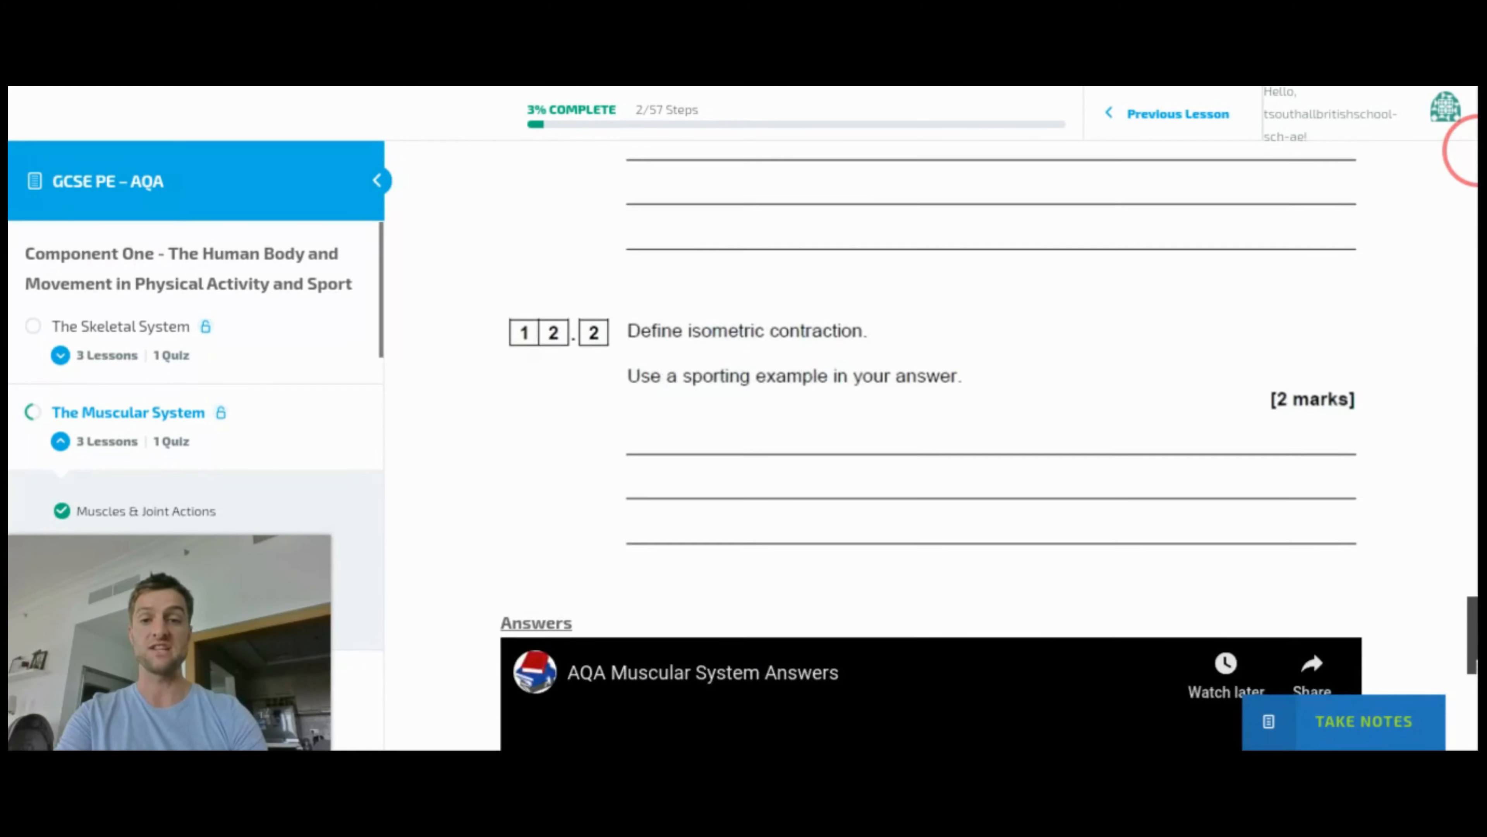
pyautogui.scroll(-3)
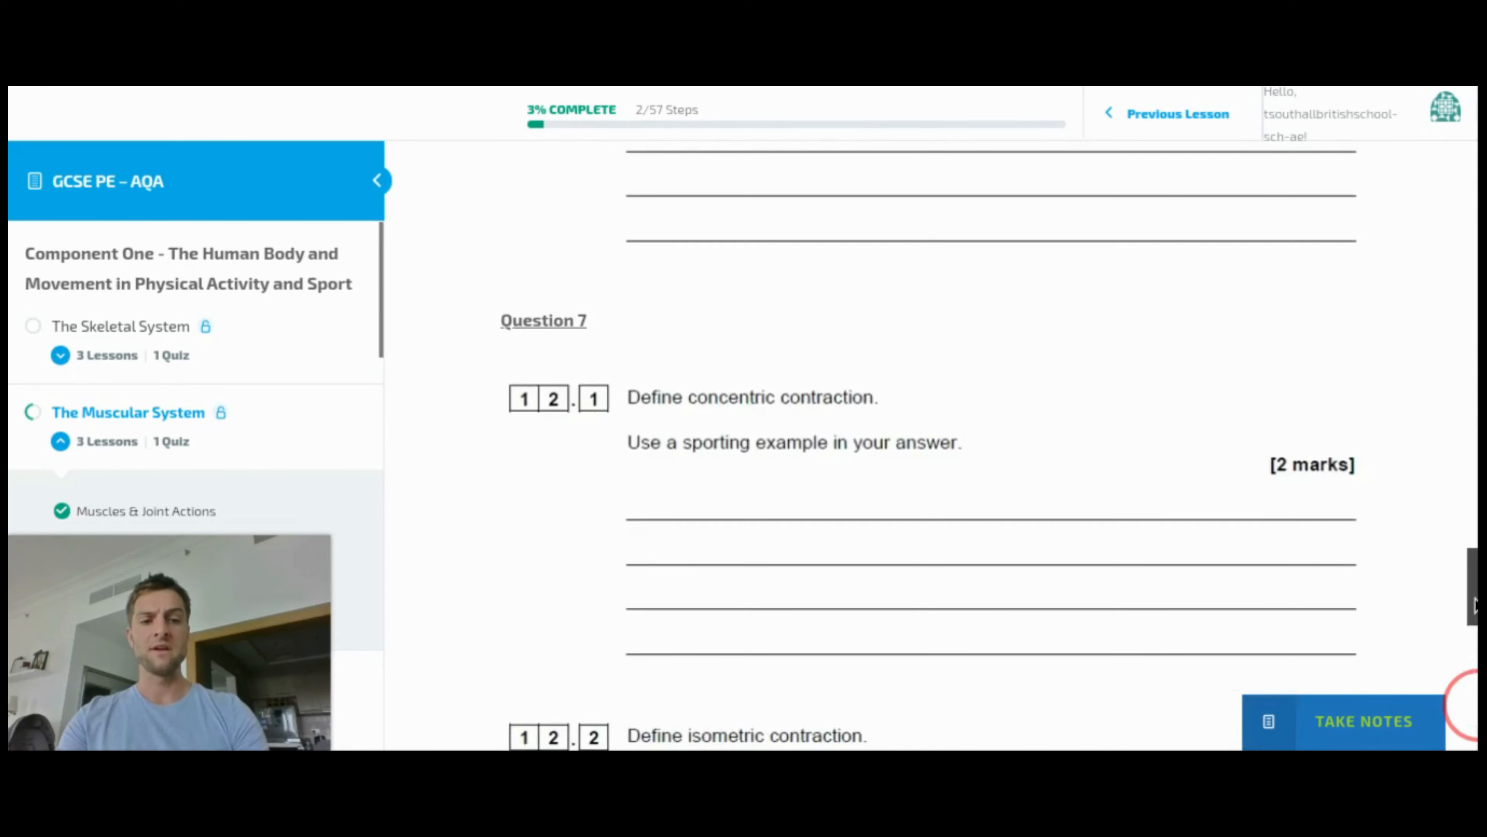
pyautogui.scroll(-3)
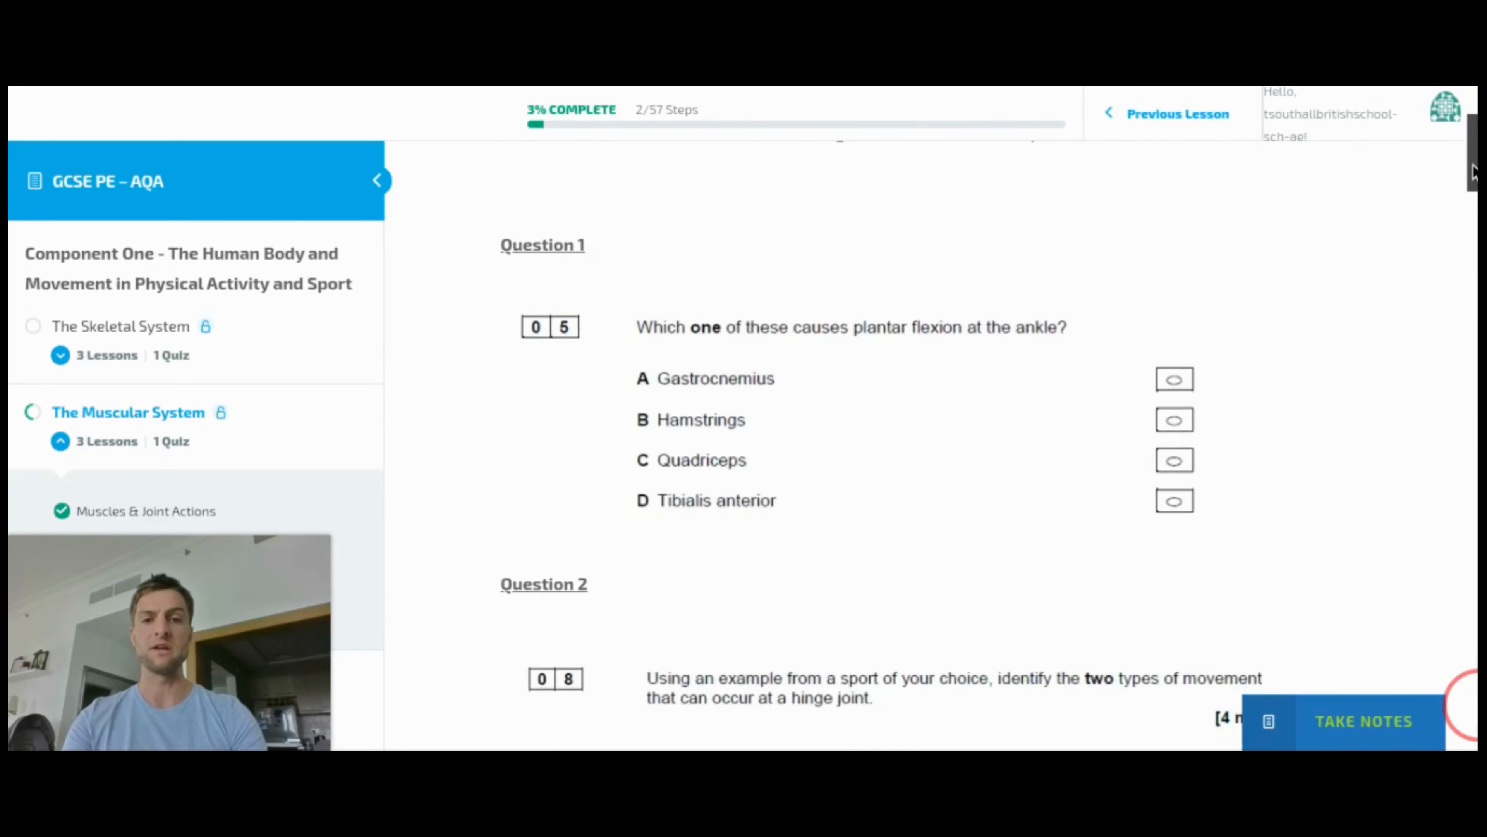
pyautogui.moveTo(1138, 325)
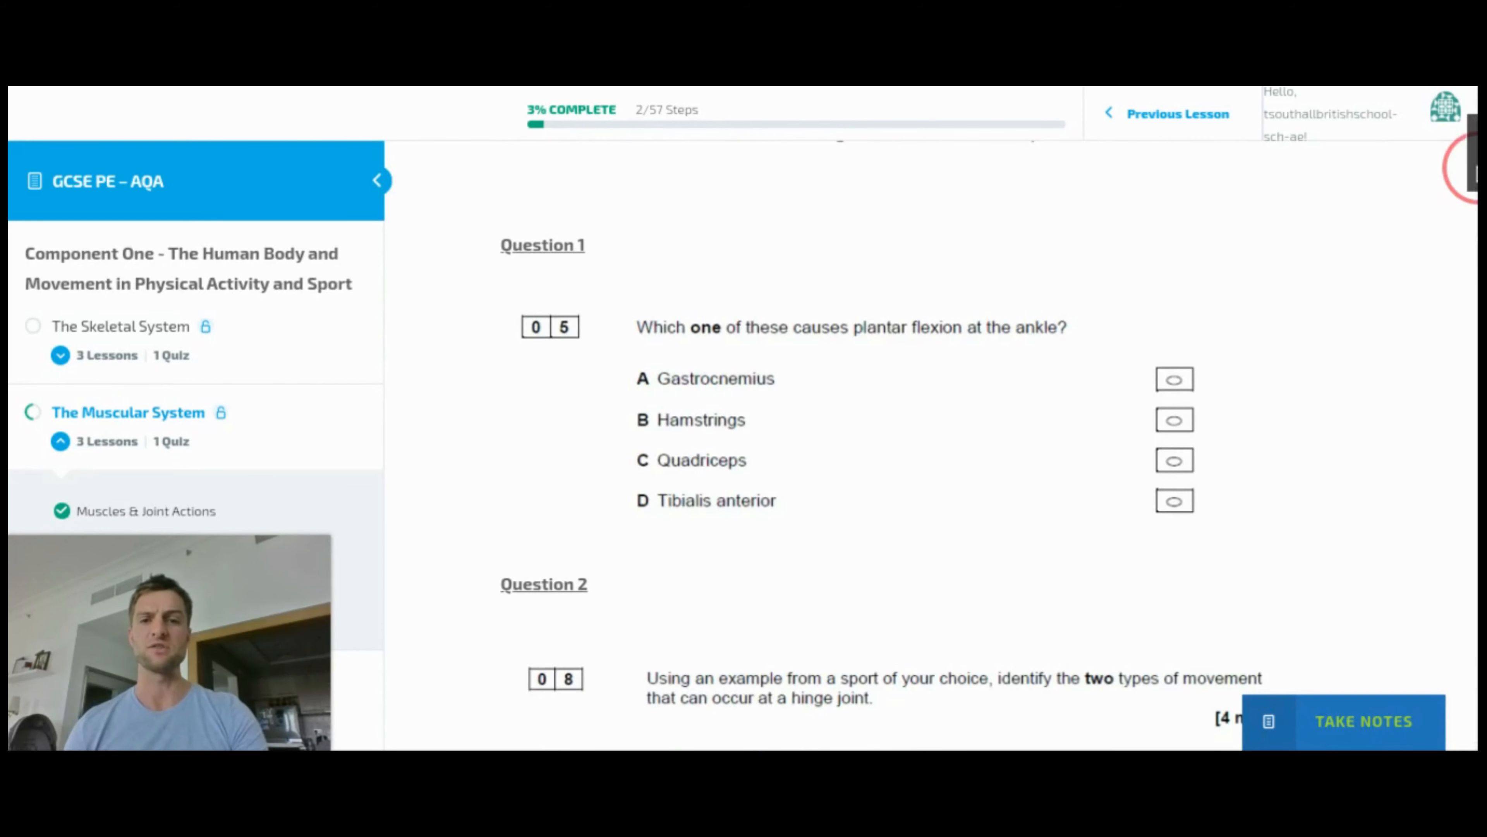
pyautogui.scroll(-3)
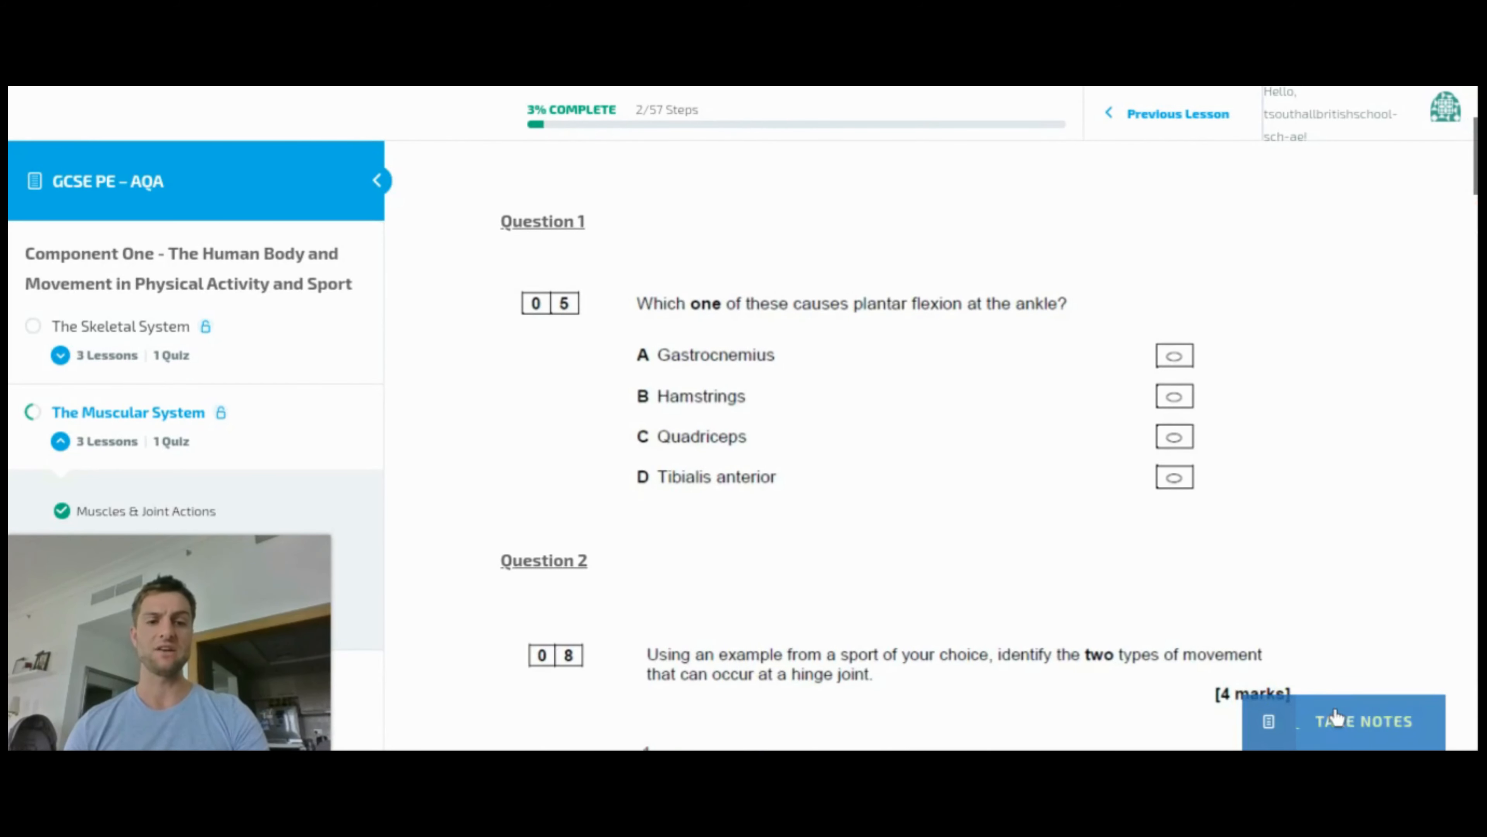
pyautogui.click(1363, 721)
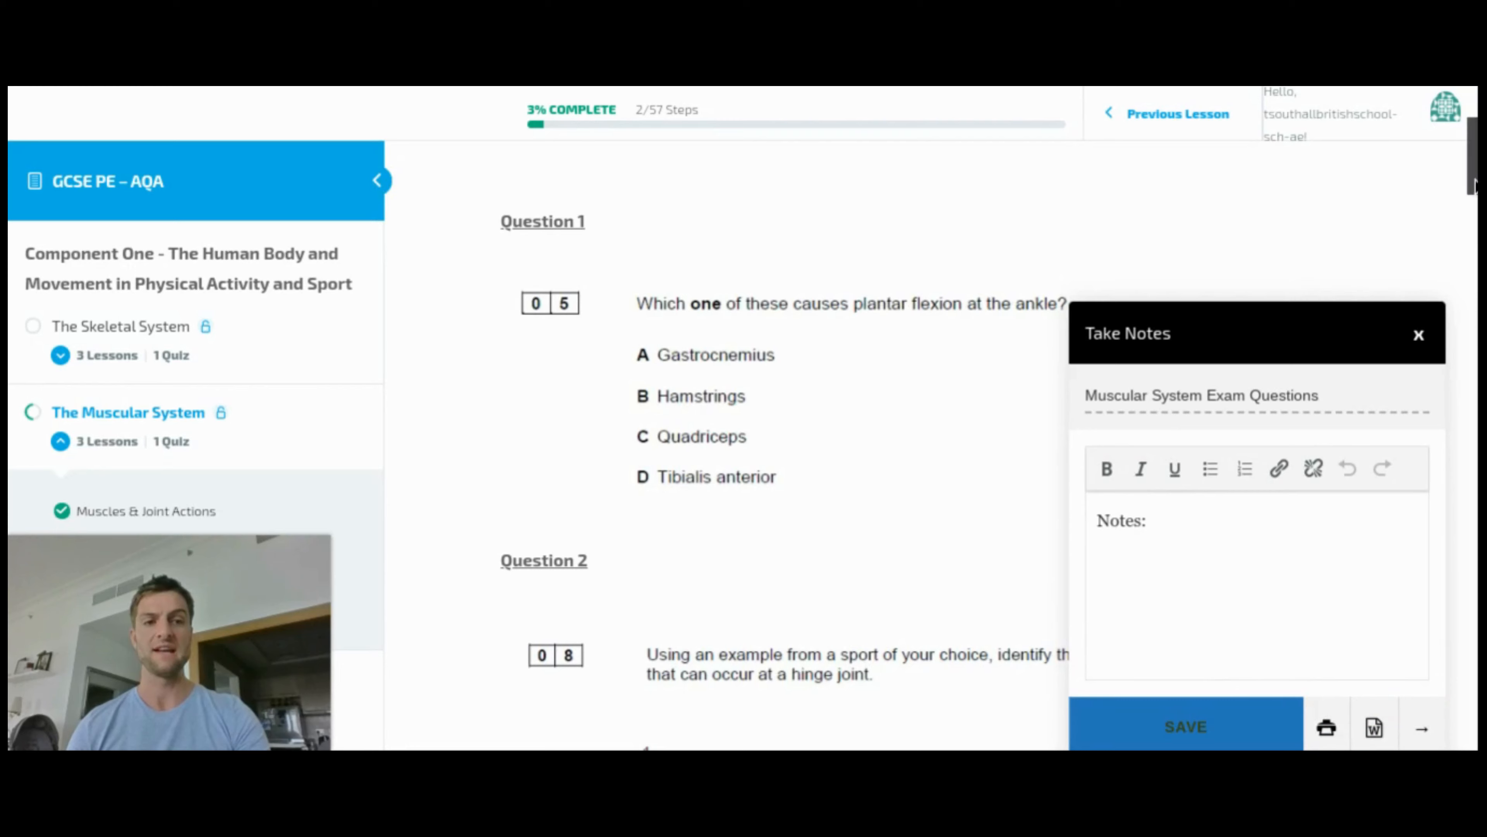
pyautogui.scroll(-3)
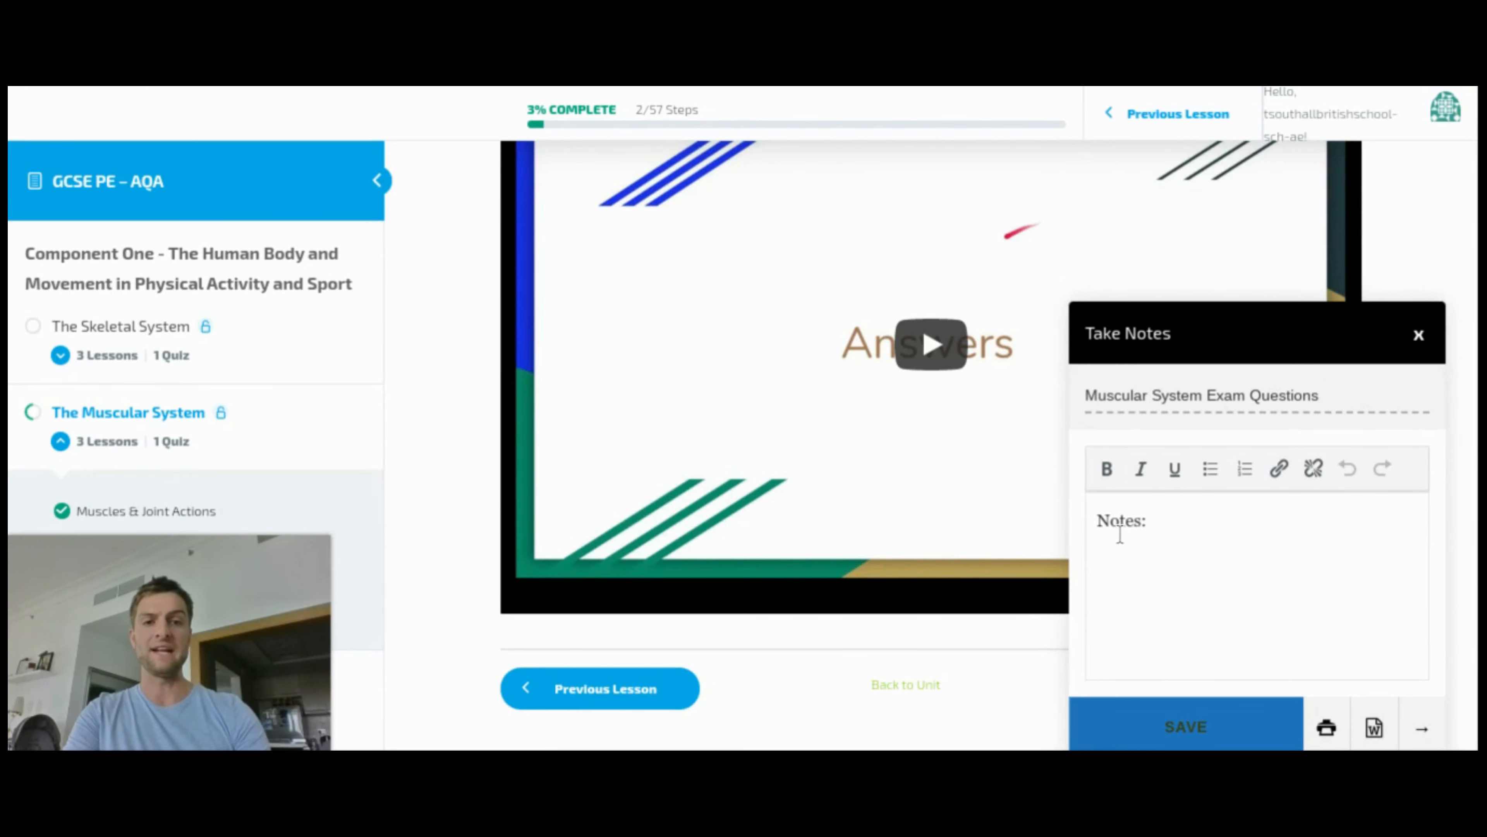
pyautogui.moveTo(1336, 599)
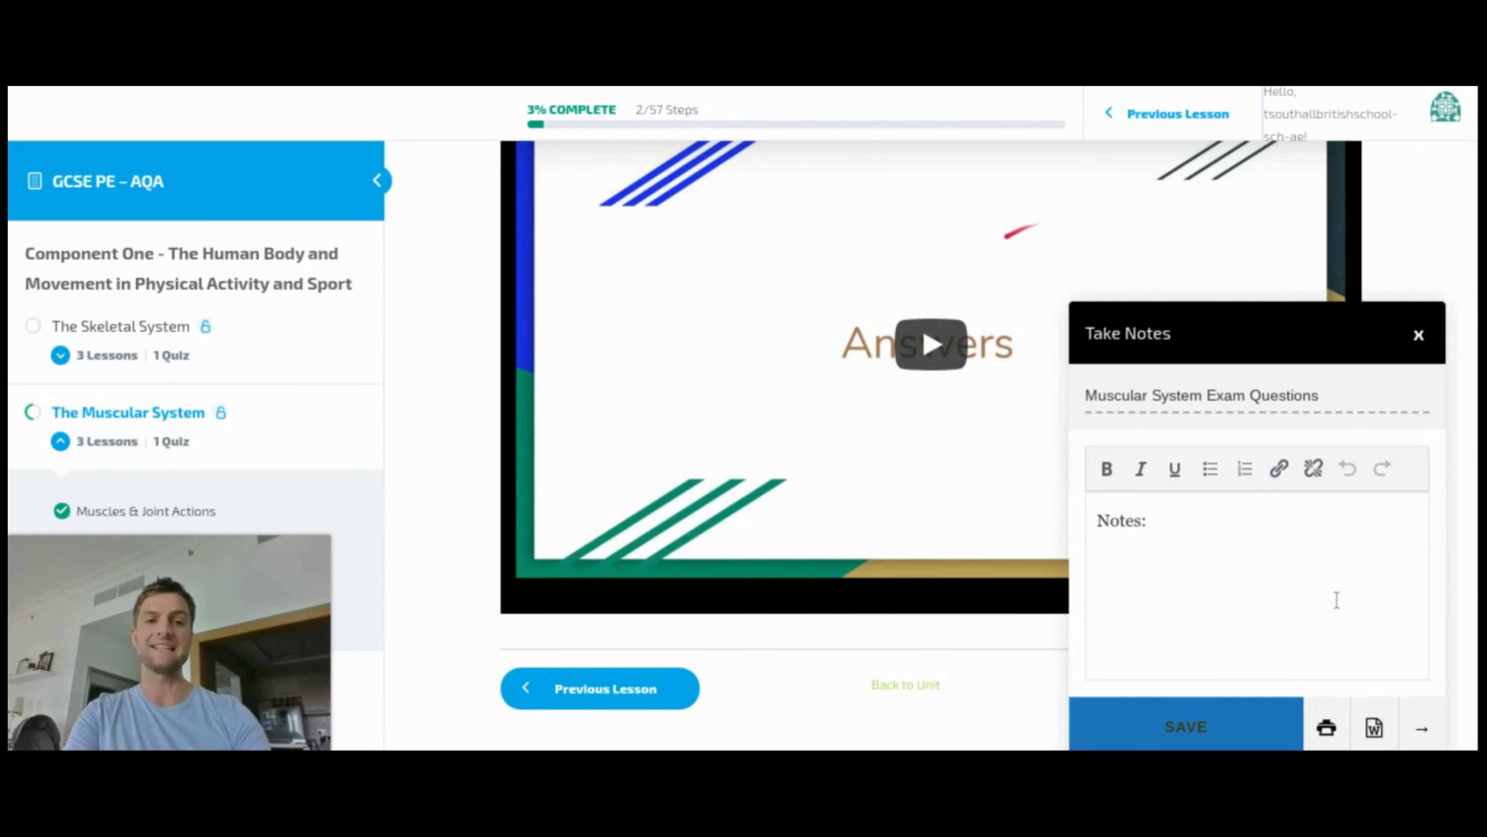
pyautogui.moveTo(1338, 609)
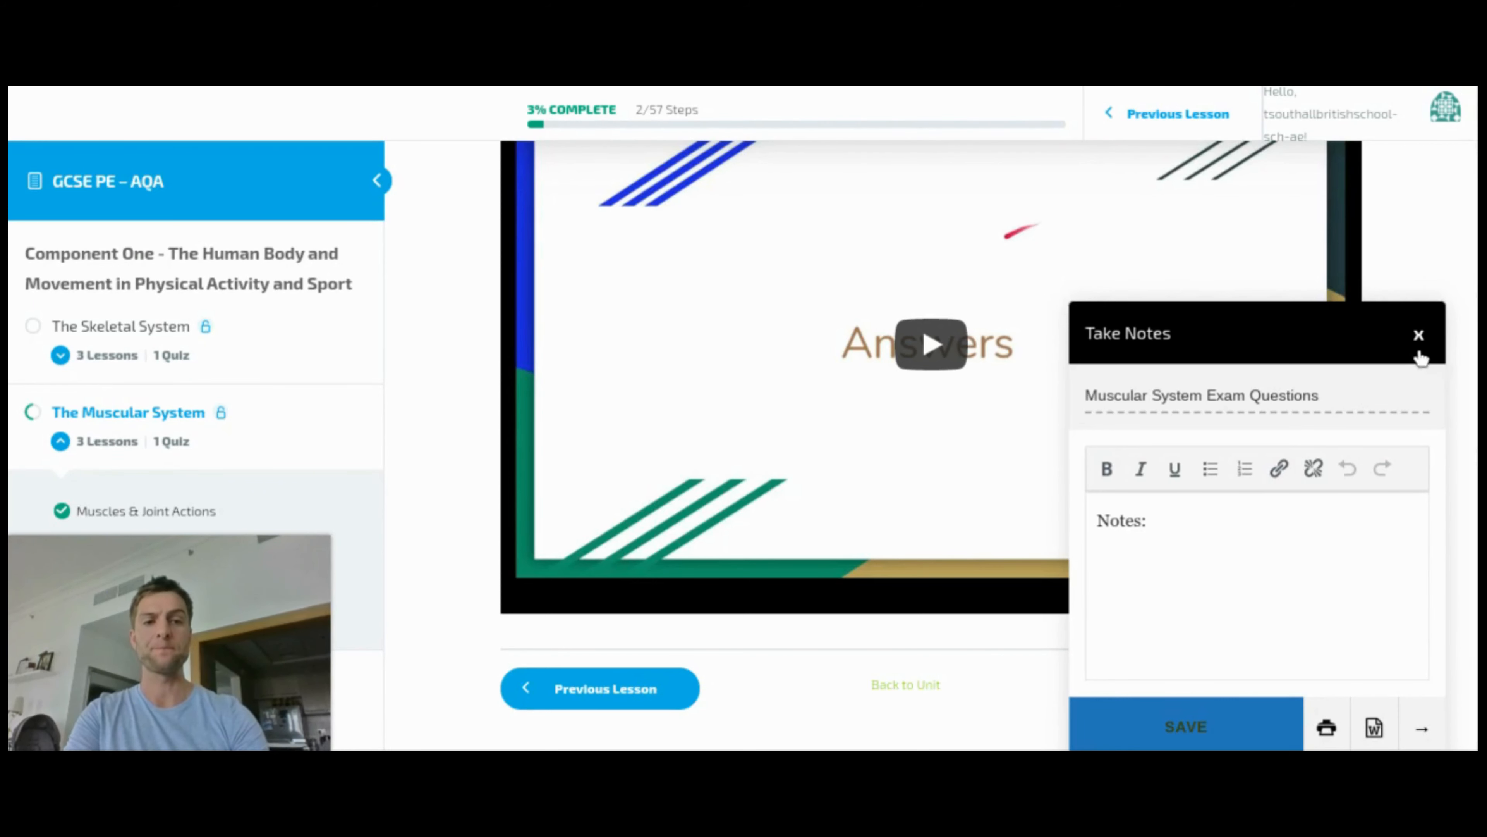
pyautogui.click(1419, 335)
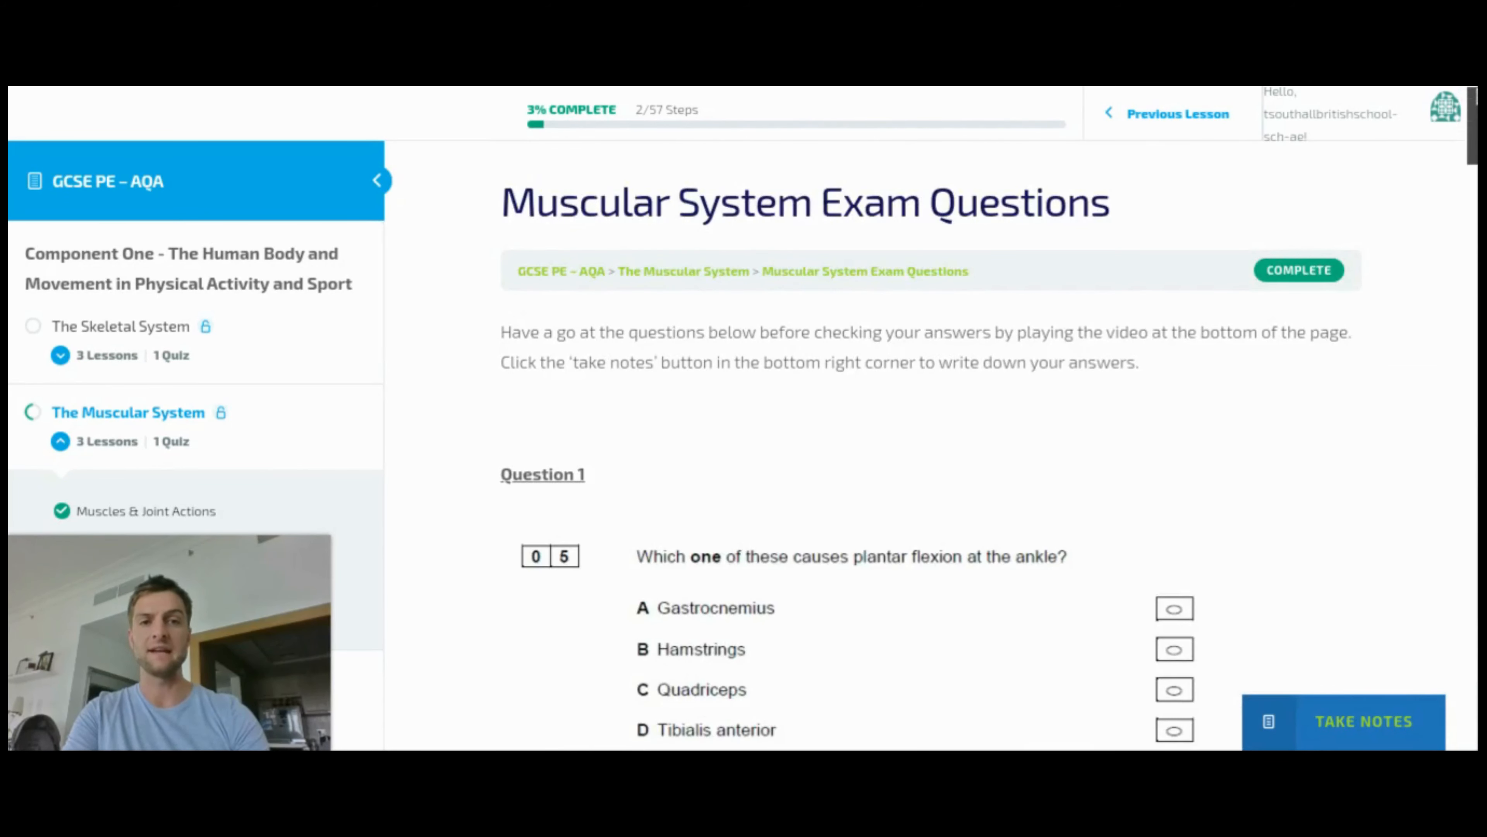
# - From the account menu go to Course Home, then My Classes > Pupil Notes
pyautogui.click(1446, 109)
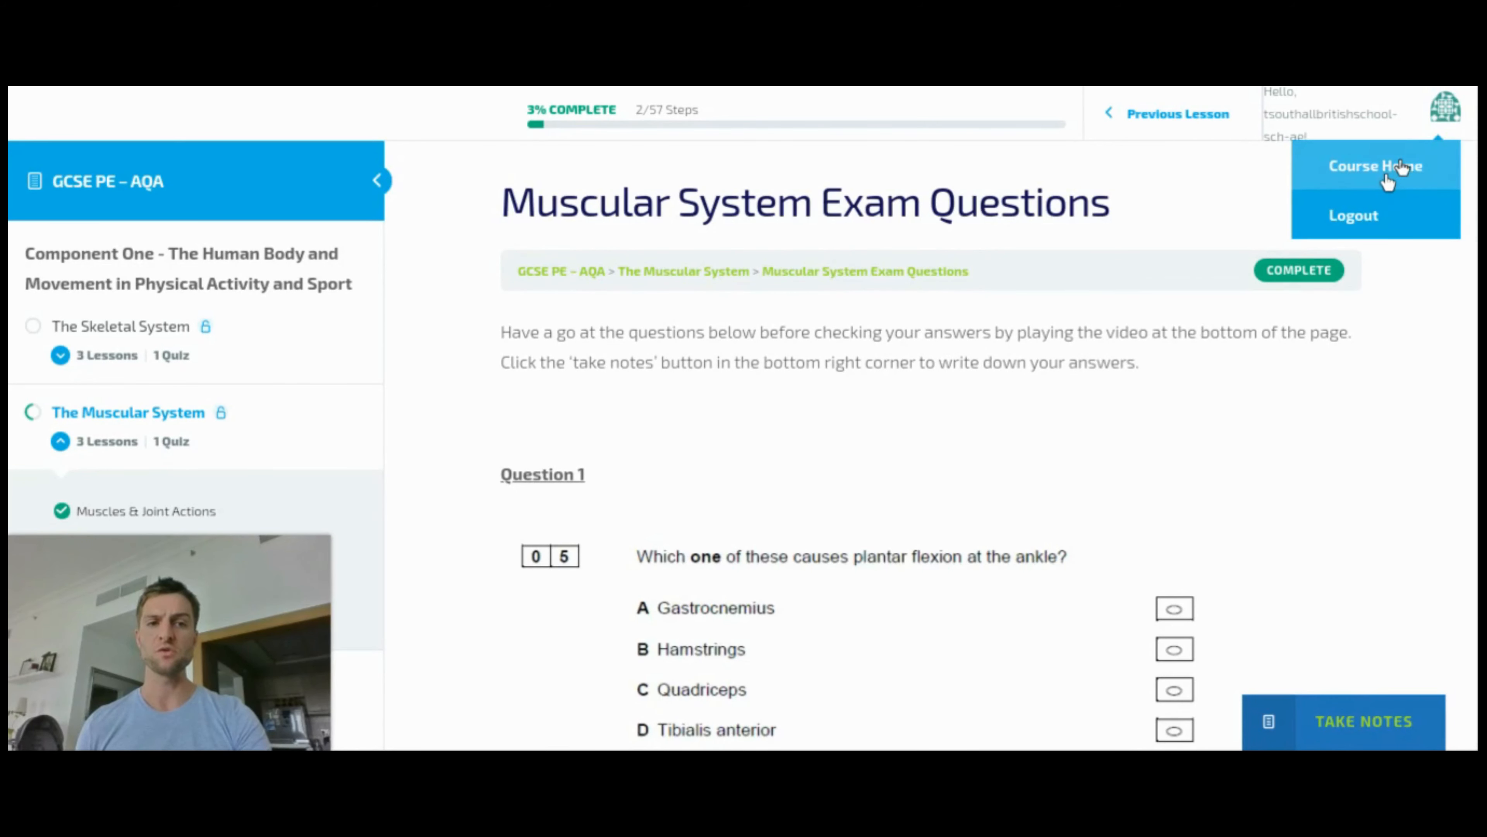
pyautogui.moveTo(892, 371)
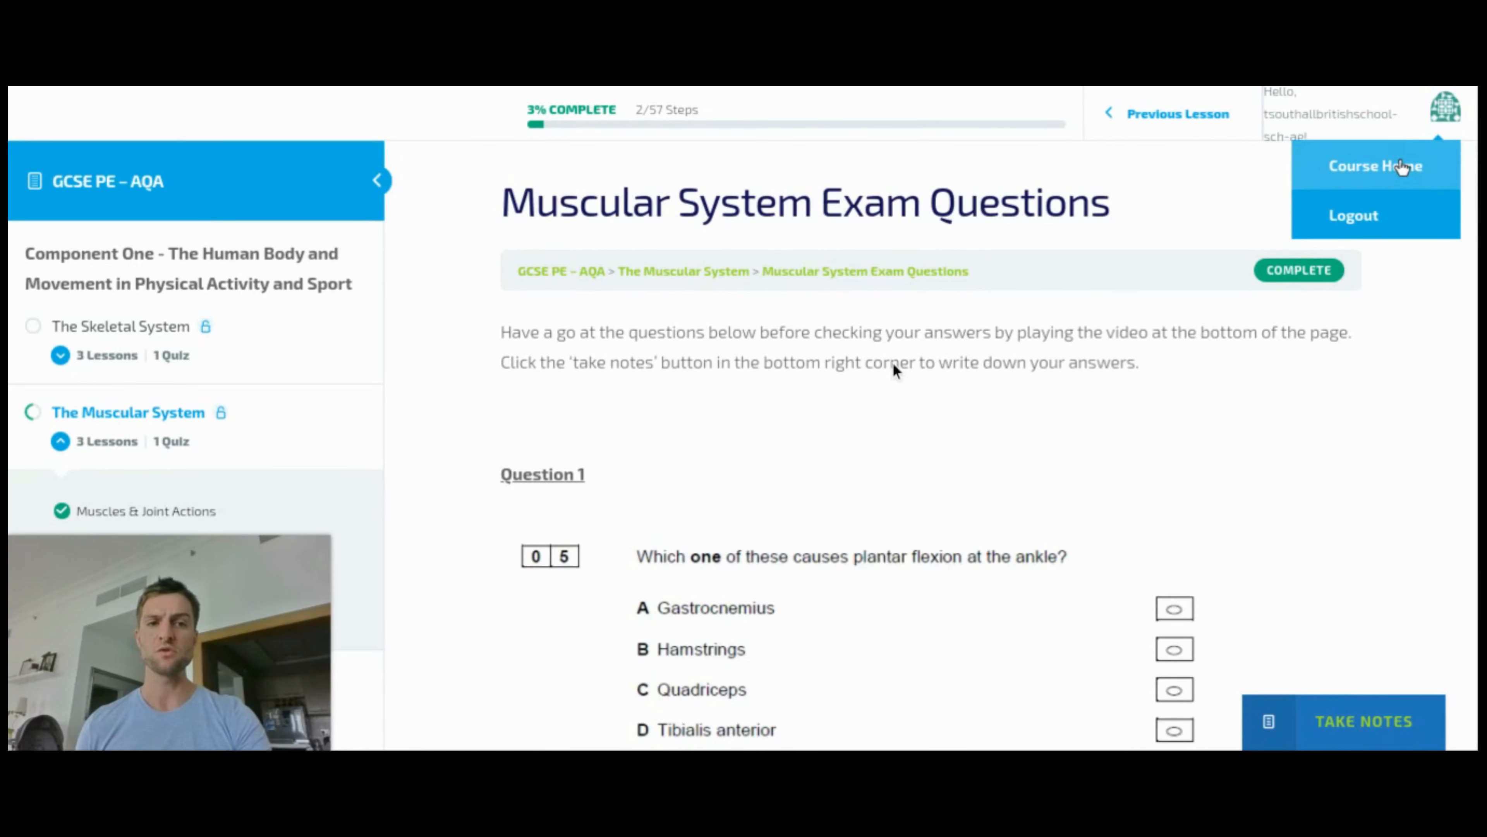
pyautogui.click(1375, 165)
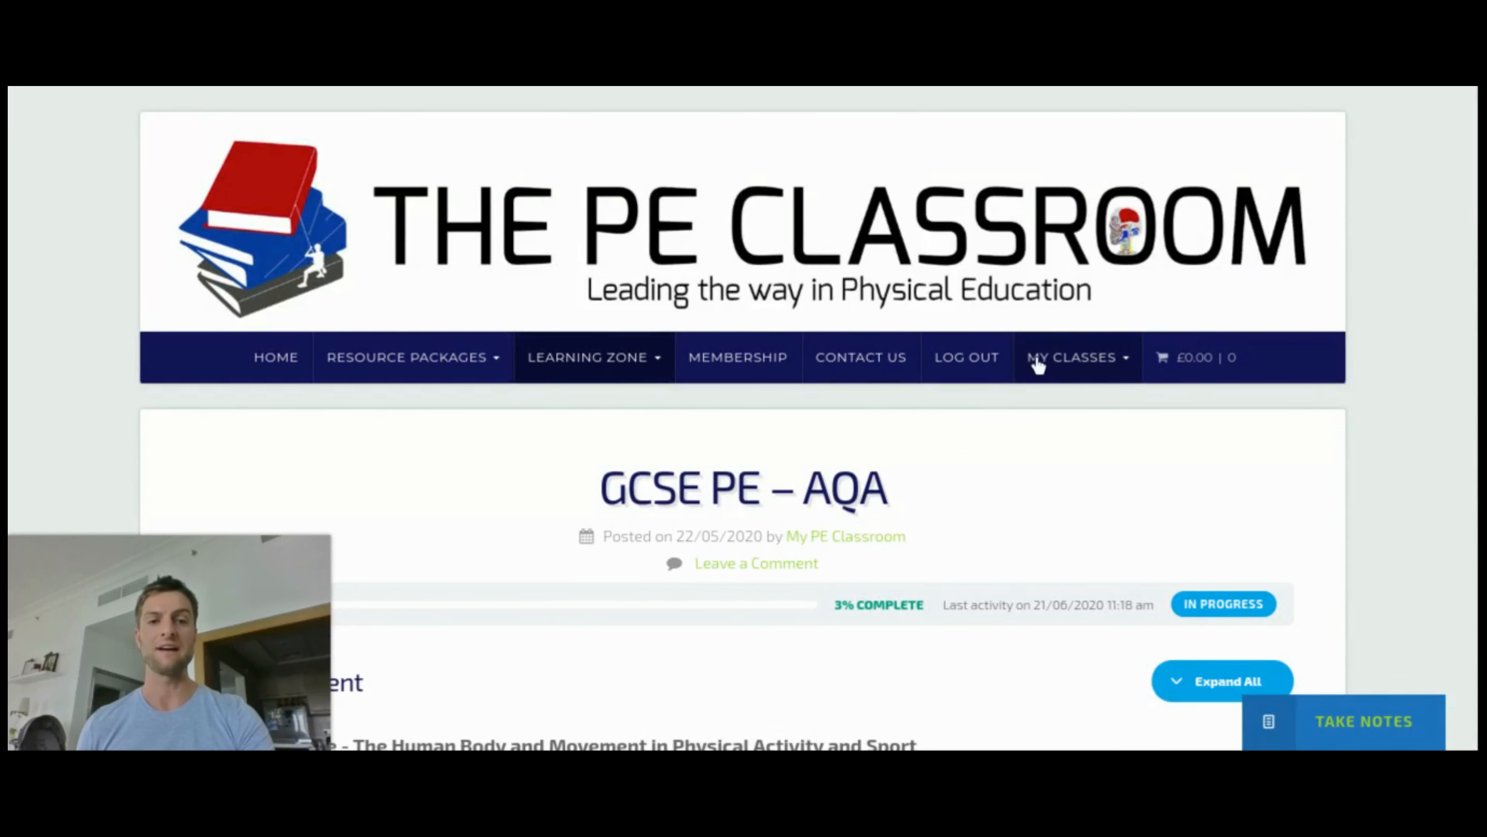
pyautogui.click(1071, 356)
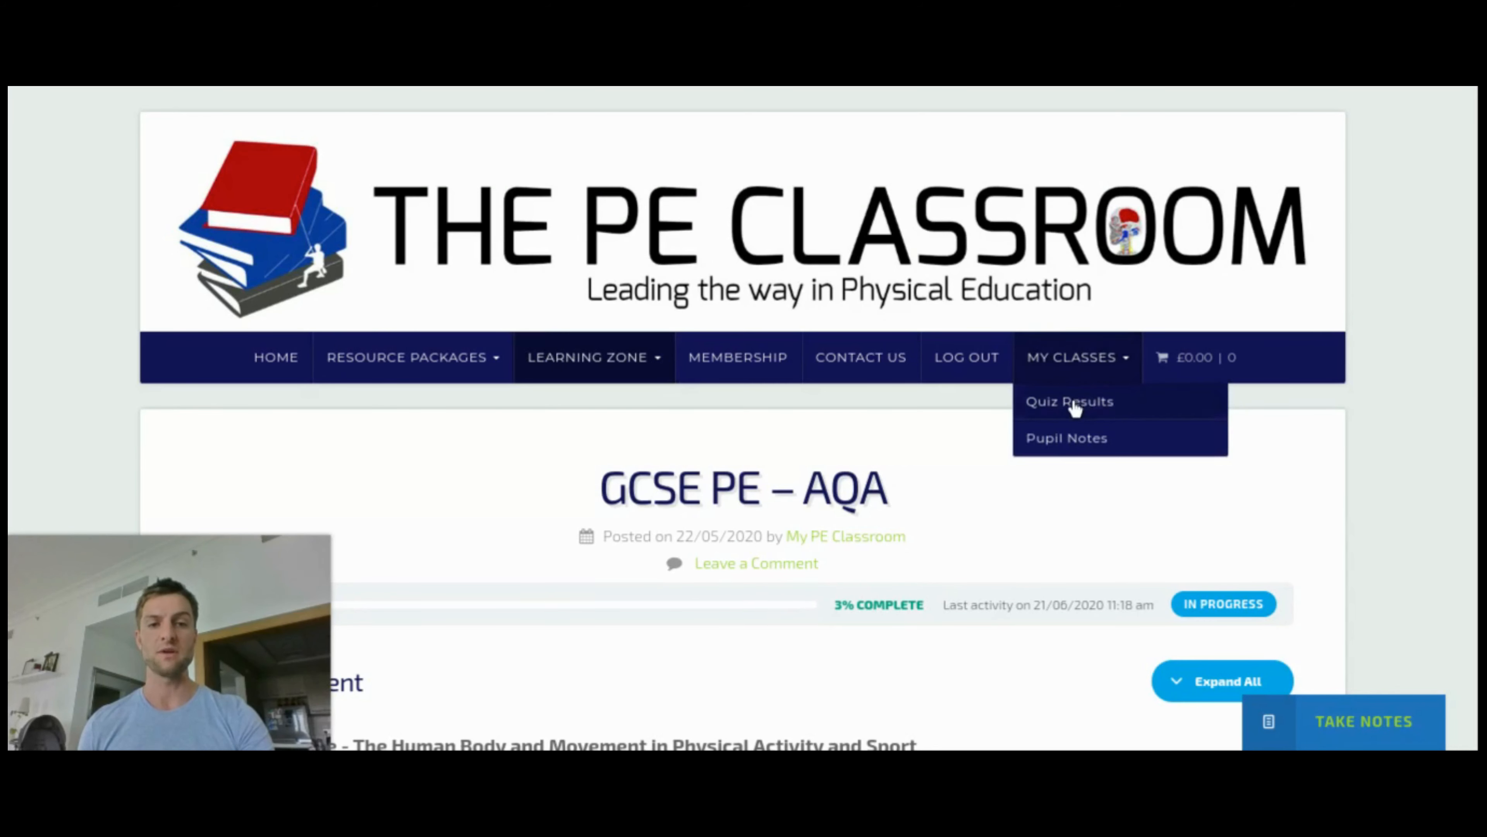
pyautogui.moveTo(1075, 437)
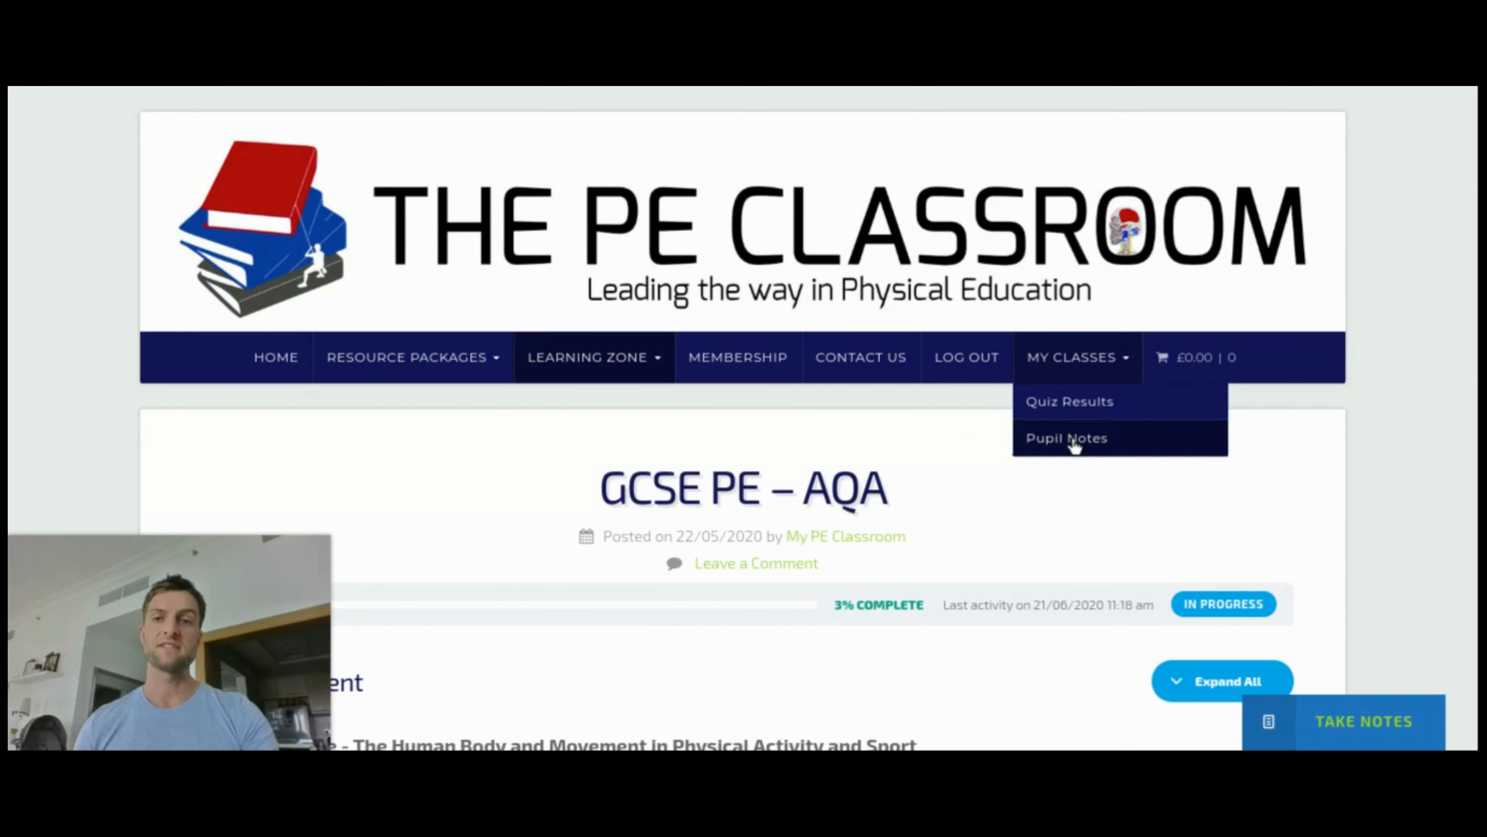
pyautogui.click(1066, 436)
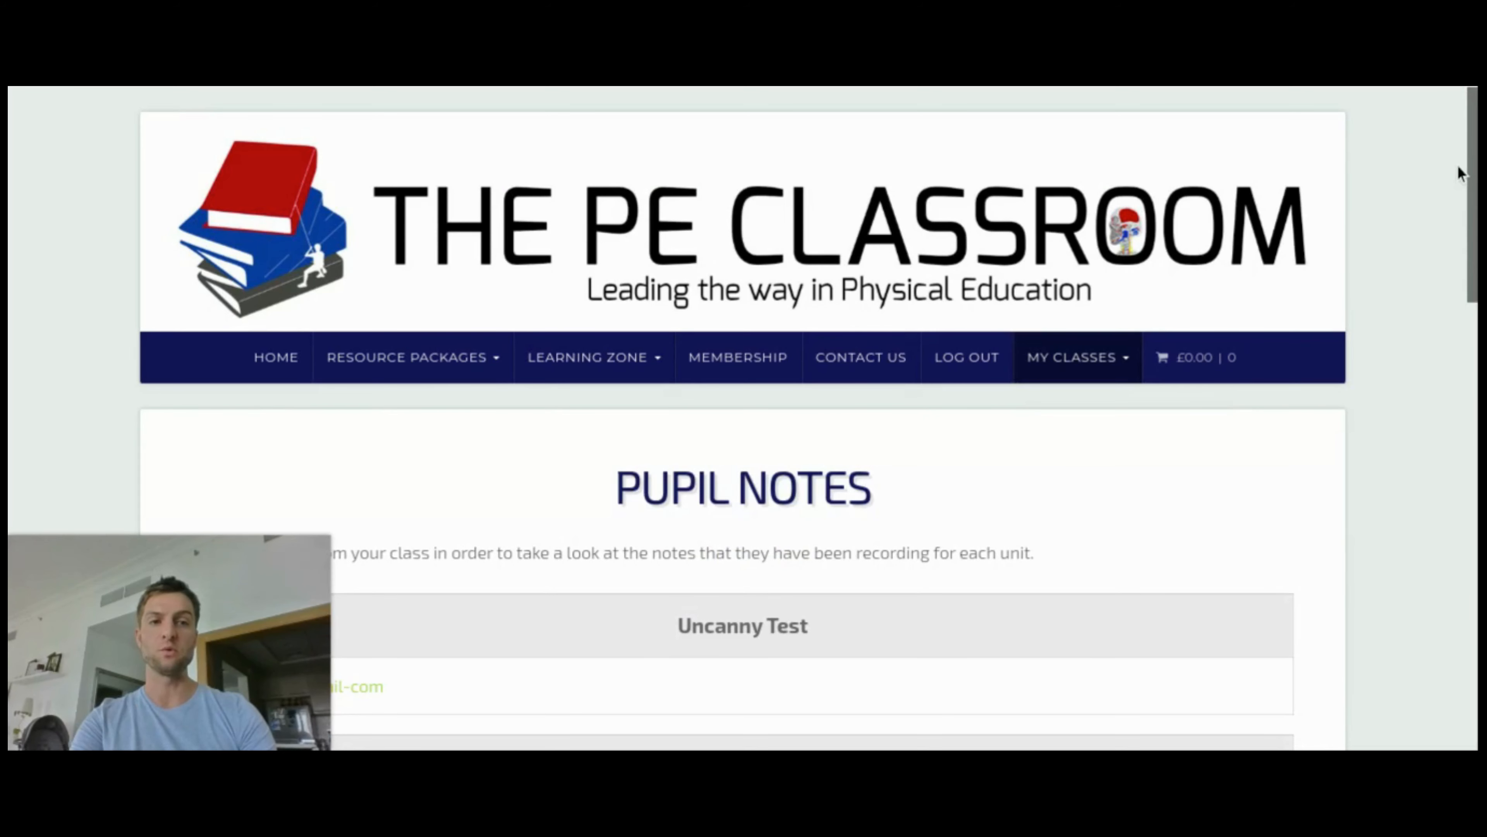
# - In the Sporting Stars class open one pupil's username to view their saved Notes table
pyautogui.scroll(-3)
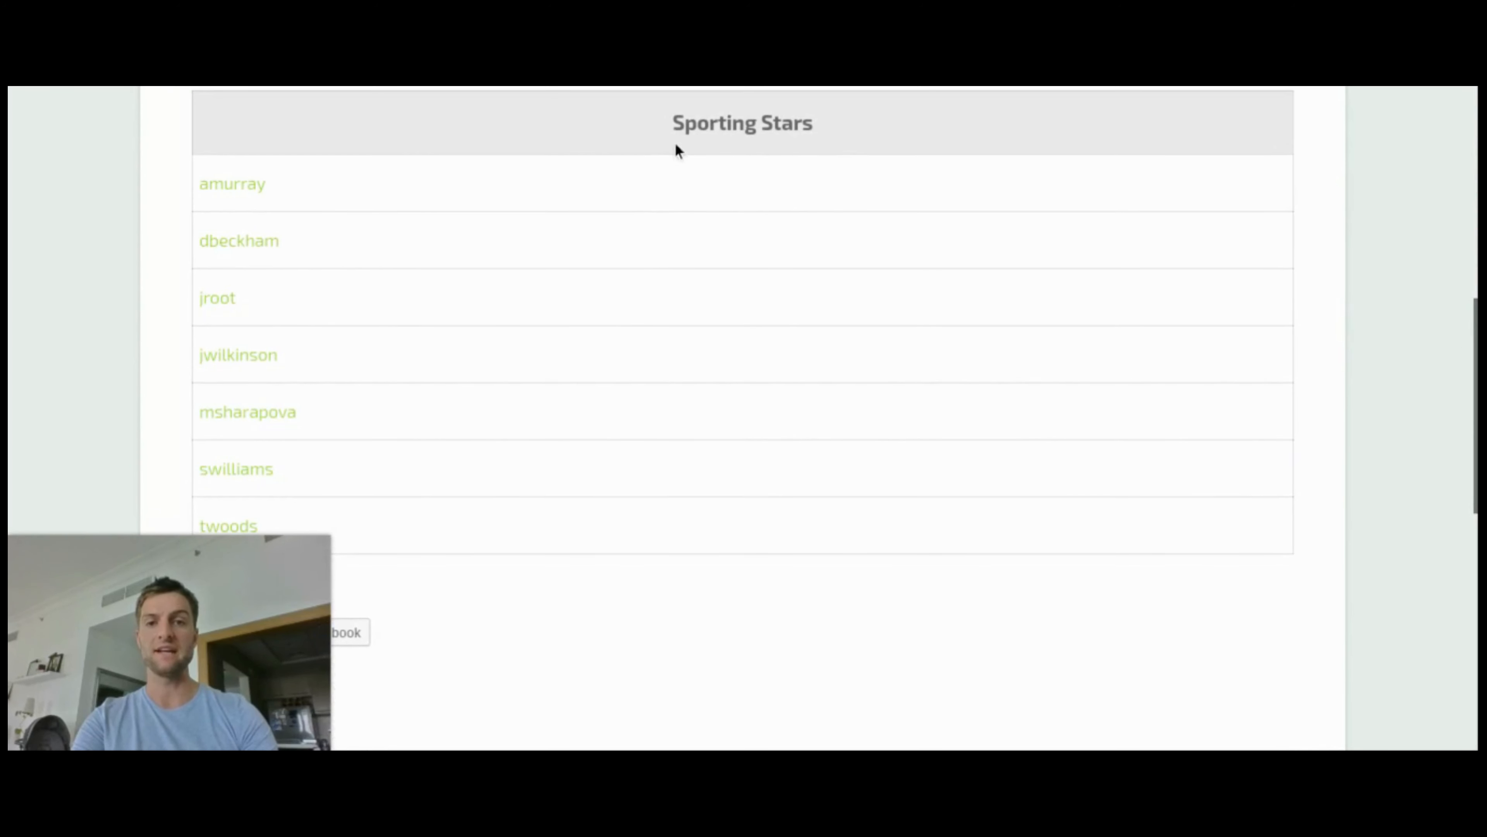
pyautogui.moveTo(465, 200)
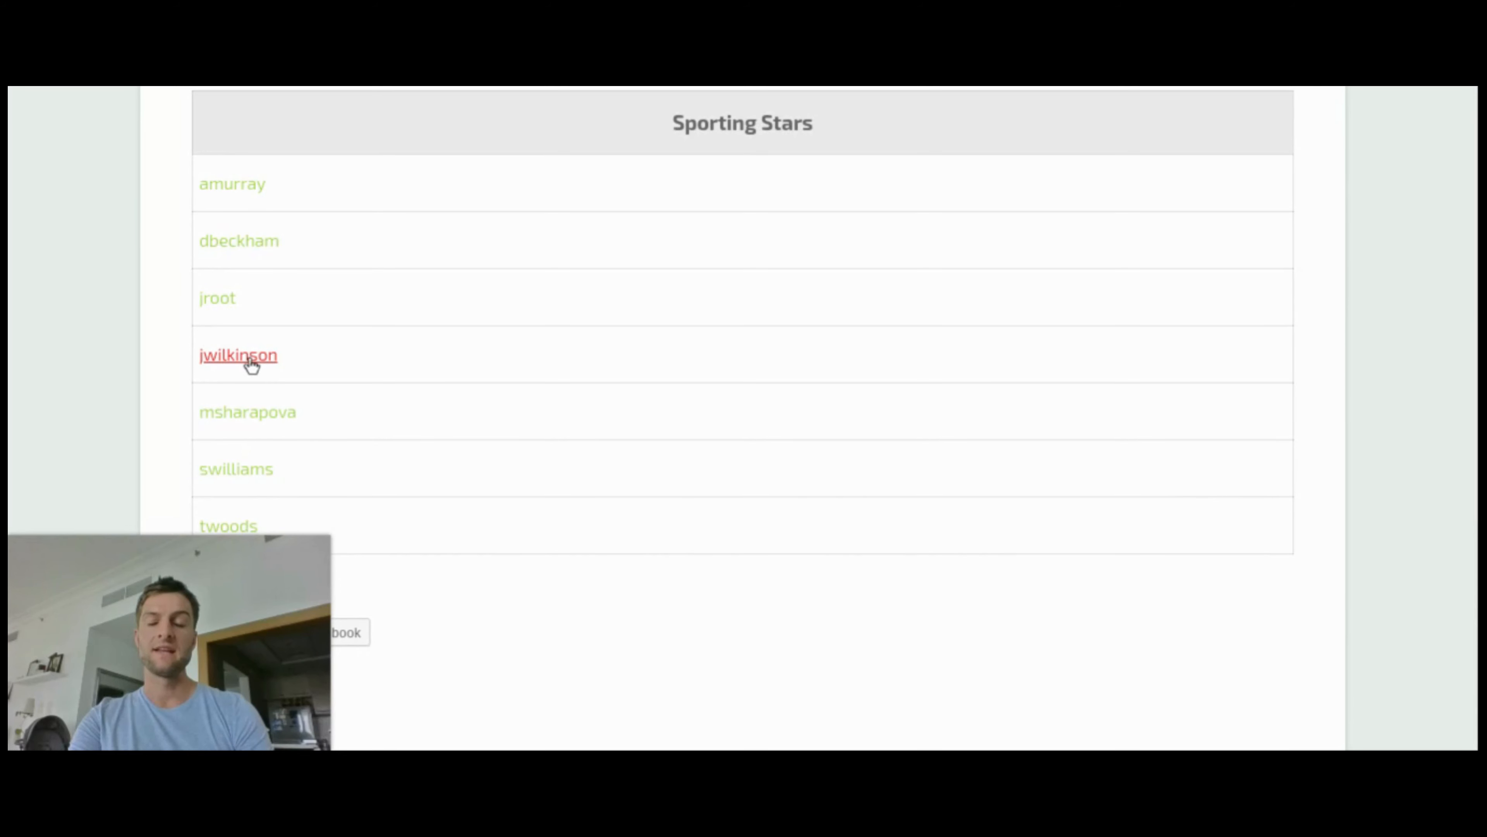
pyautogui.click(237, 355)
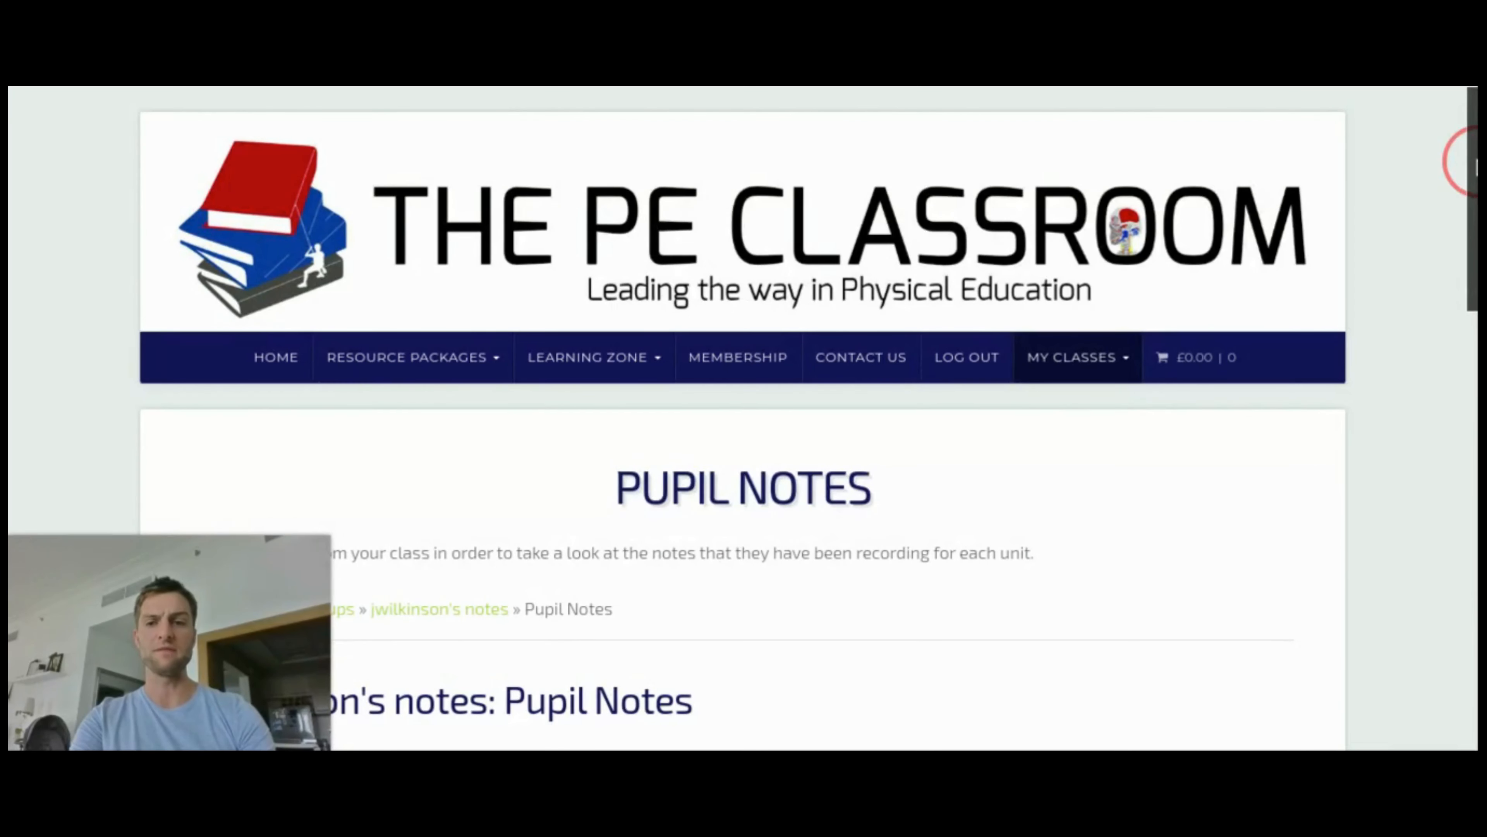
pyautogui.scroll(-3)
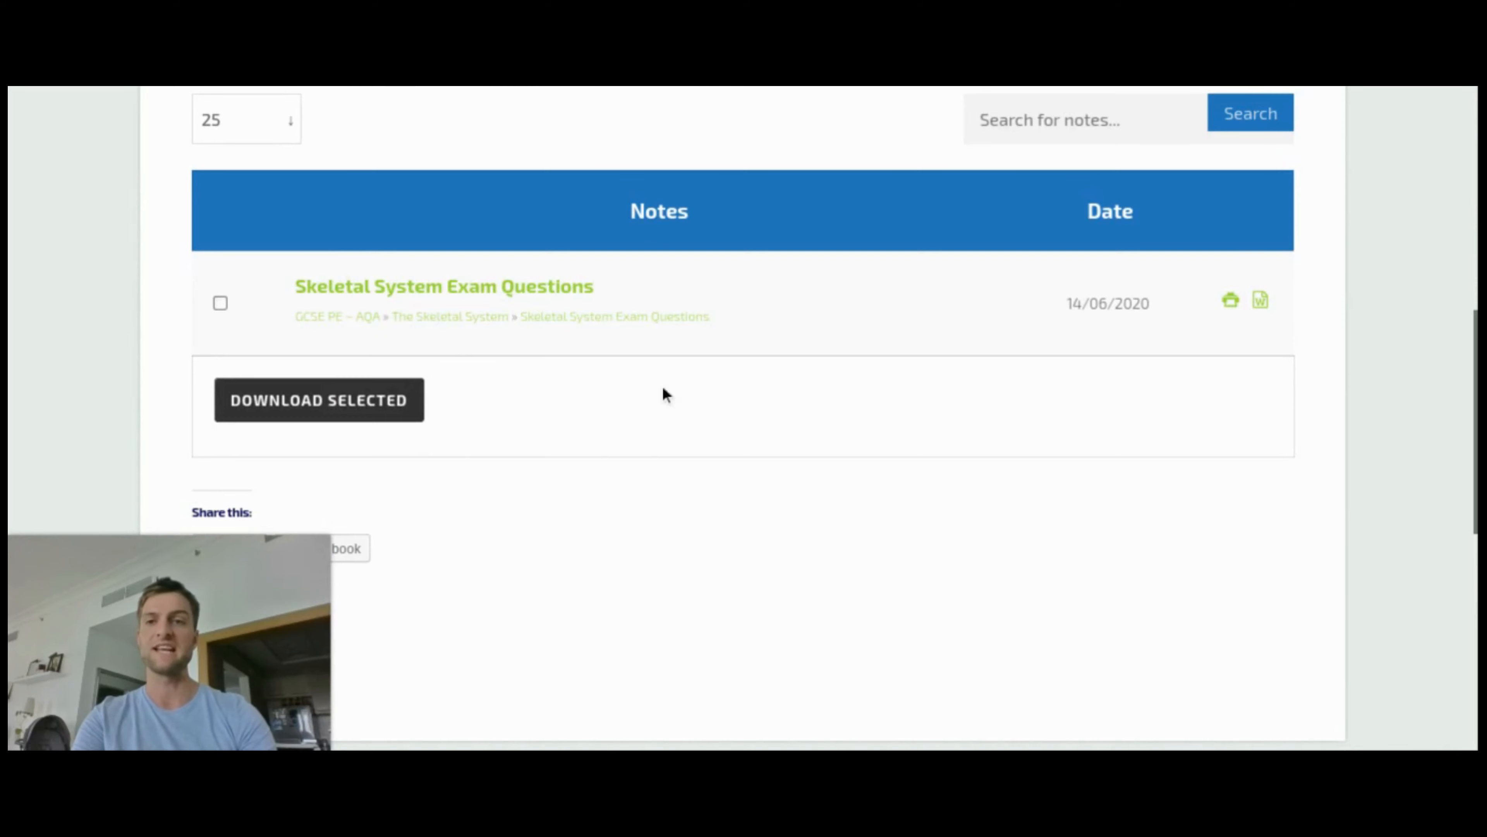
pyautogui.moveTo(652, 372)
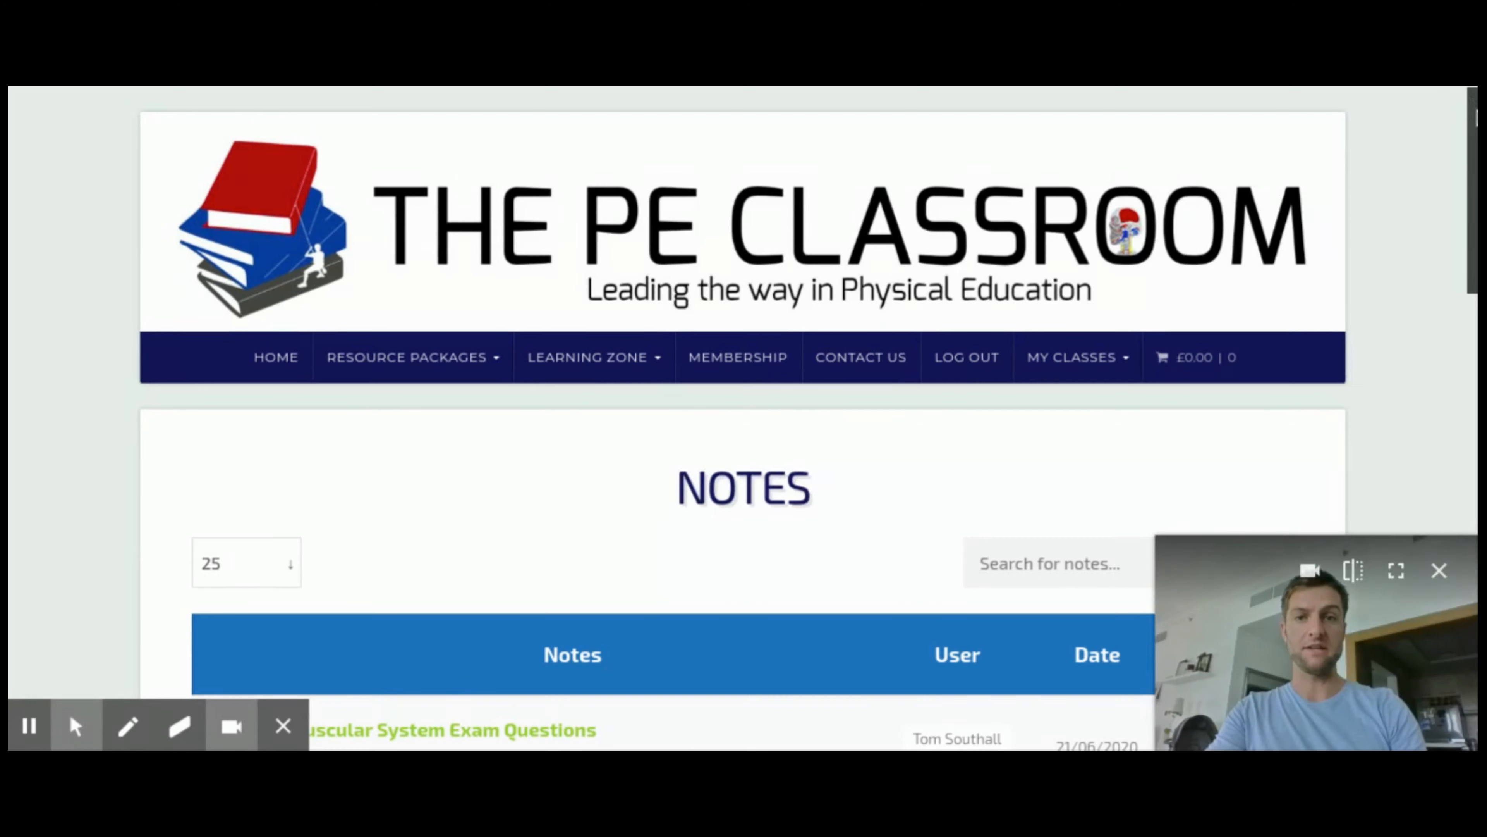
pyautogui.scroll(-3)
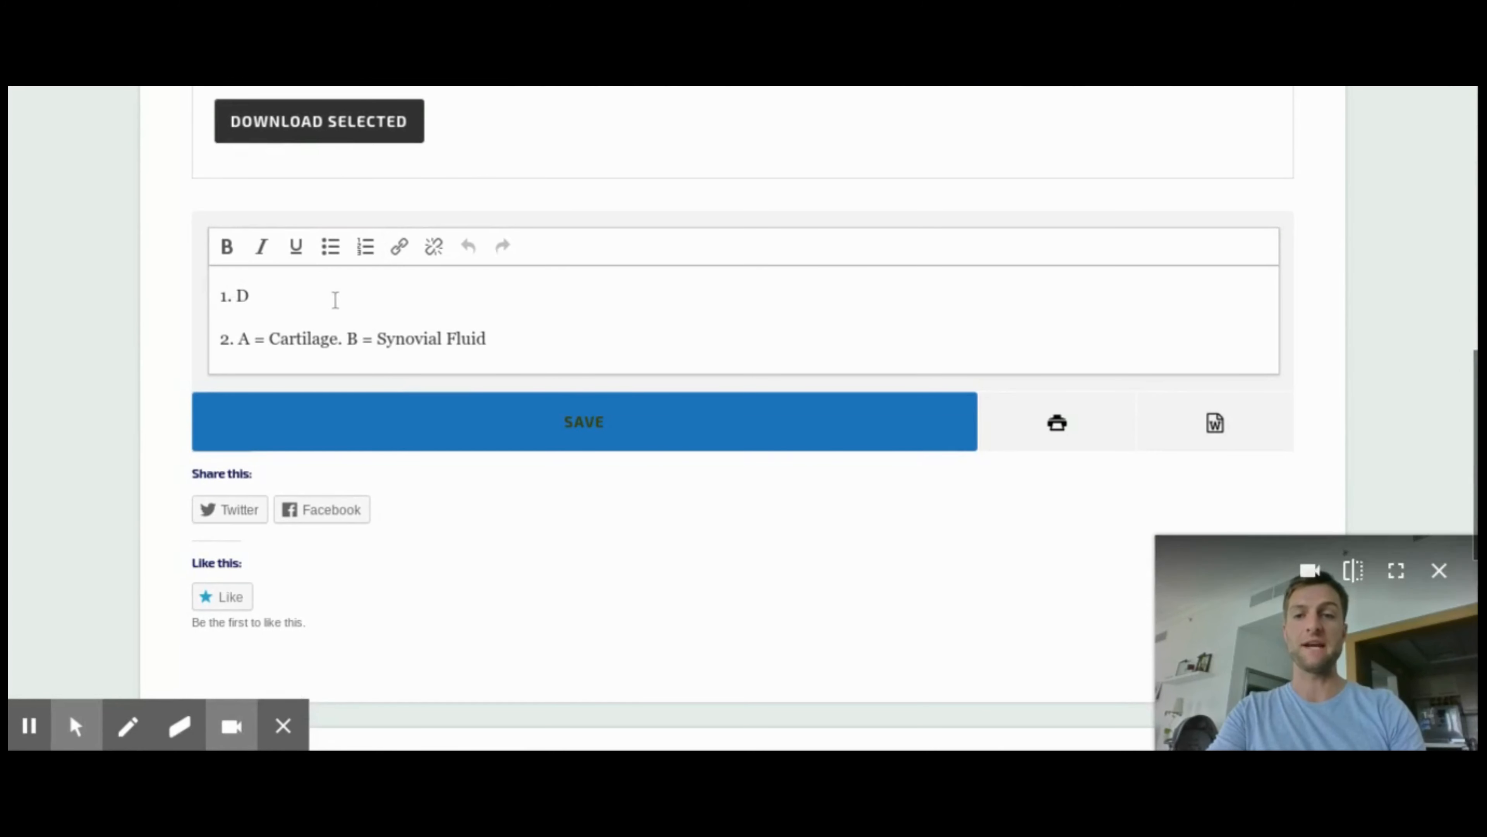
pyautogui.moveTo(220, 338); pyautogui.dragTo(486, 339)
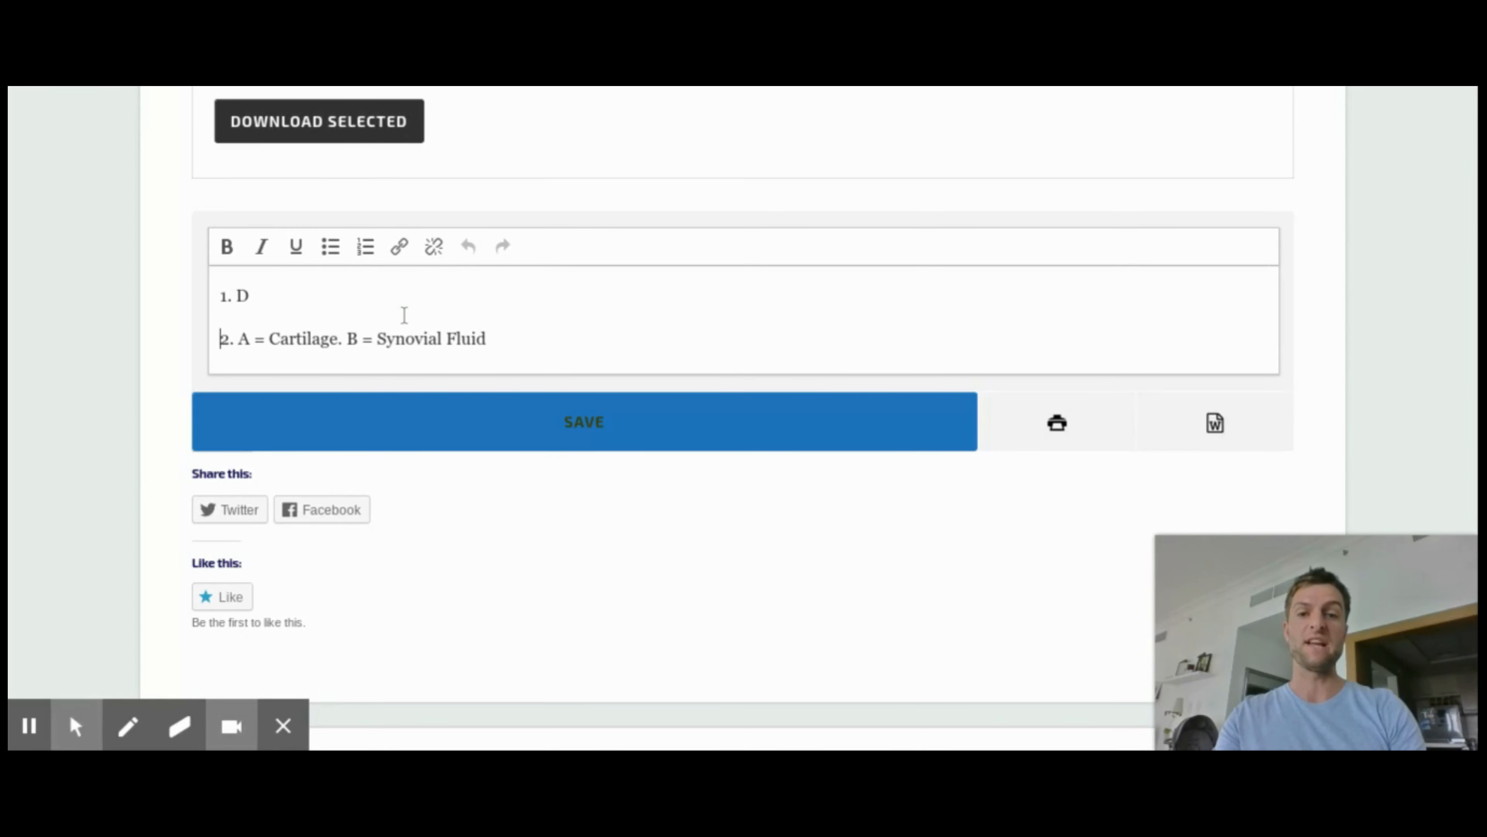
pyautogui.moveTo(623, 311)
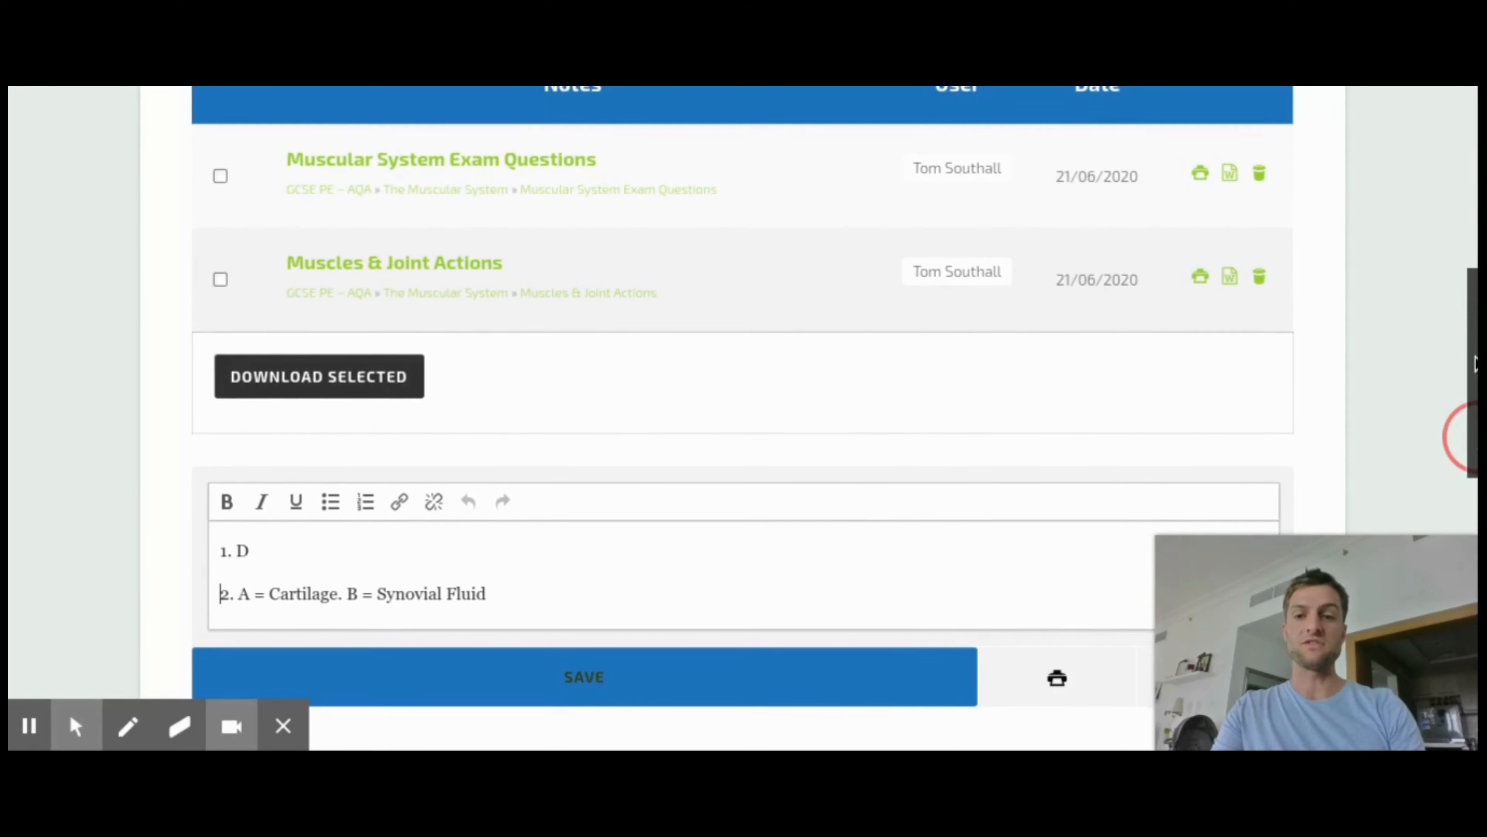
pyautogui.scroll(-3)
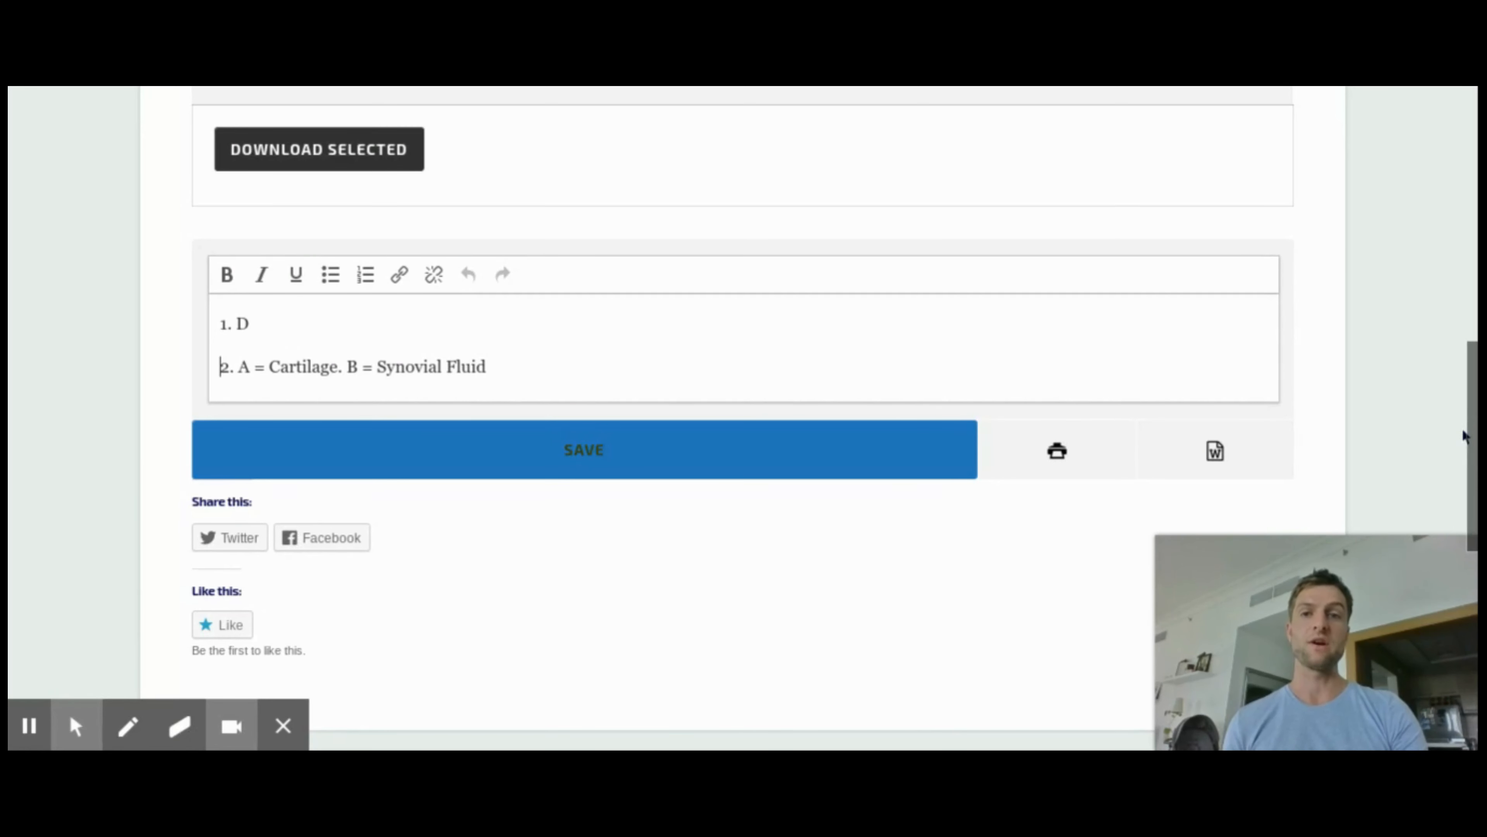
pyautogui.moveTo(1240, 187)
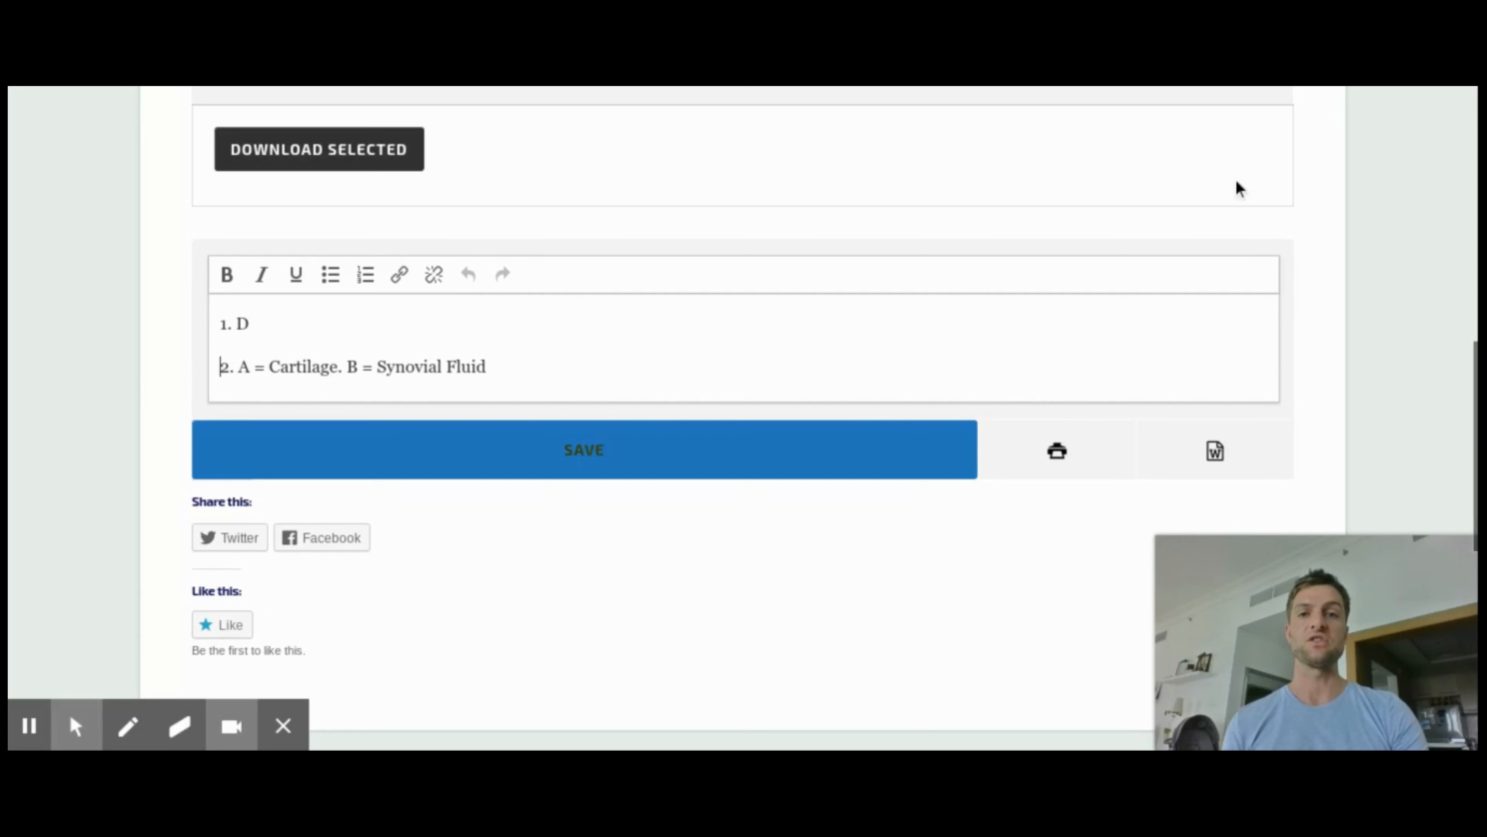